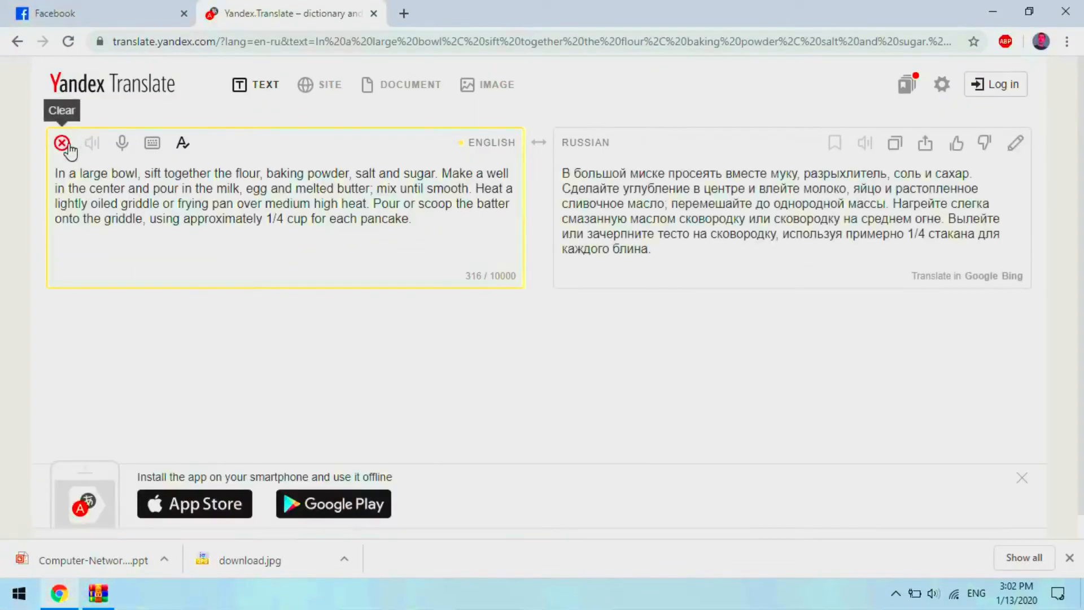
{"action": "mouse_move", "coordinate": [92, 143]}
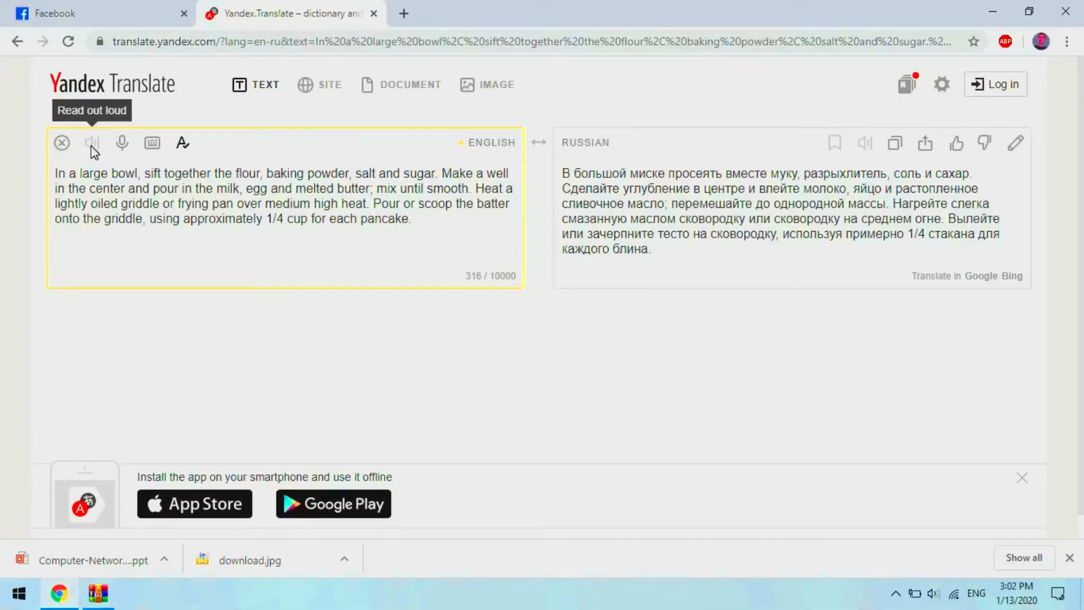
{"action": "mouse_move", "coordinate": [122, 143]}
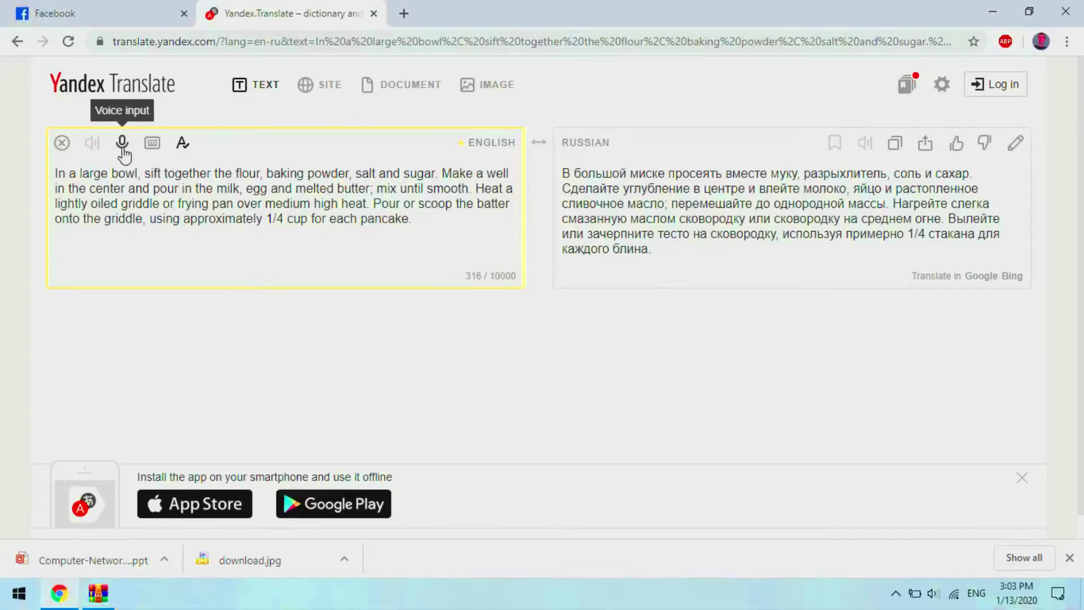
{"action": "mouse_move", "coordinate": [154, 143]}
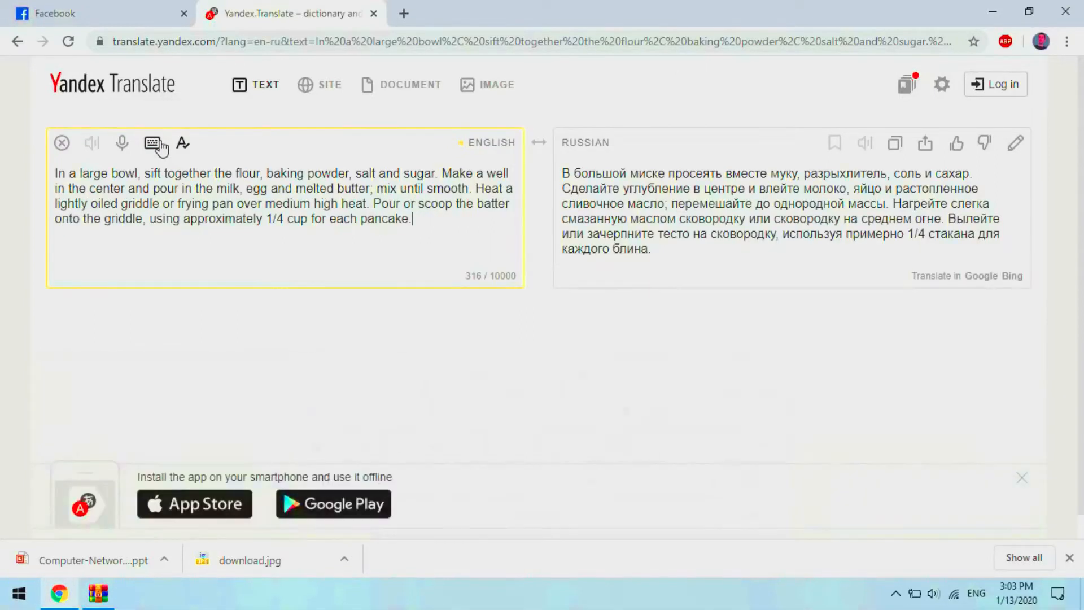
{"action": "mouse_move", "coordinate": [183, 144]}
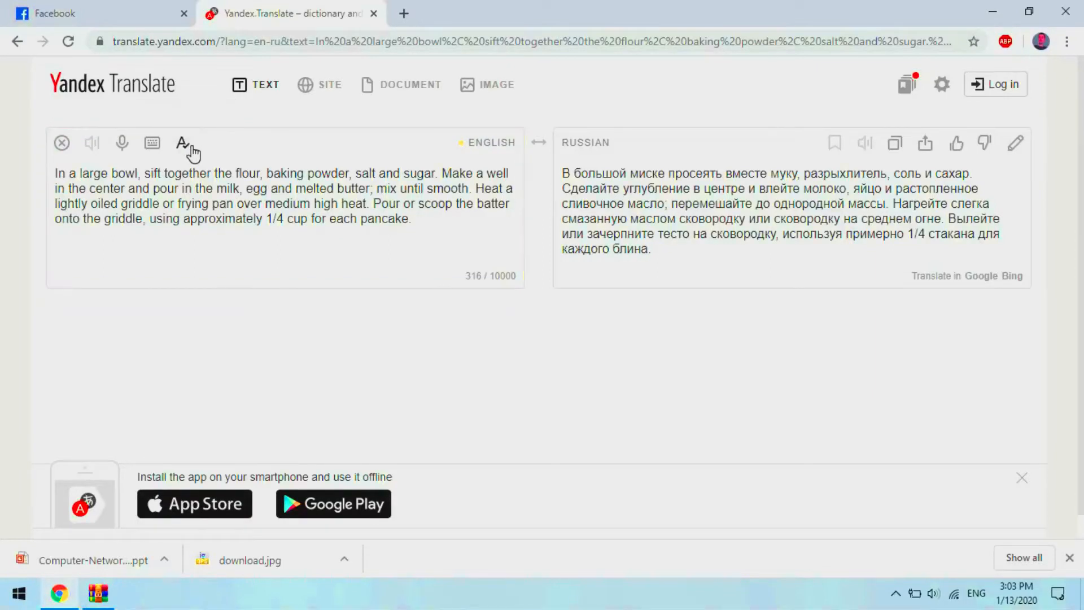
{"action": "mouse_move", "coordinate": [459, 178]}
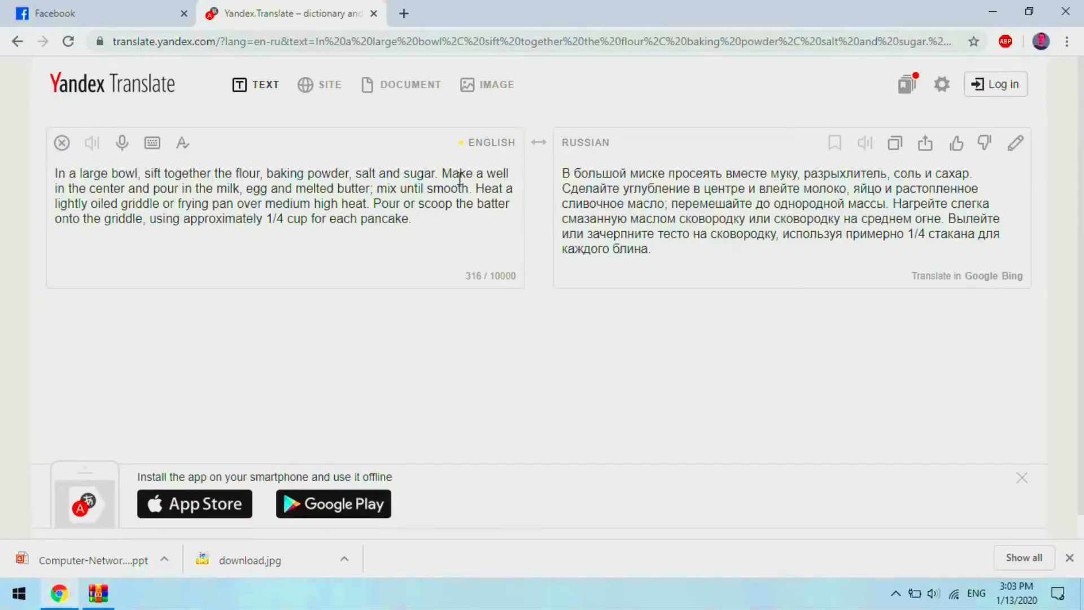
Change the target language from Russian to Macedonian for the English pancake recipe.
{"action": "left_click", "coordinate": [491, 143]}
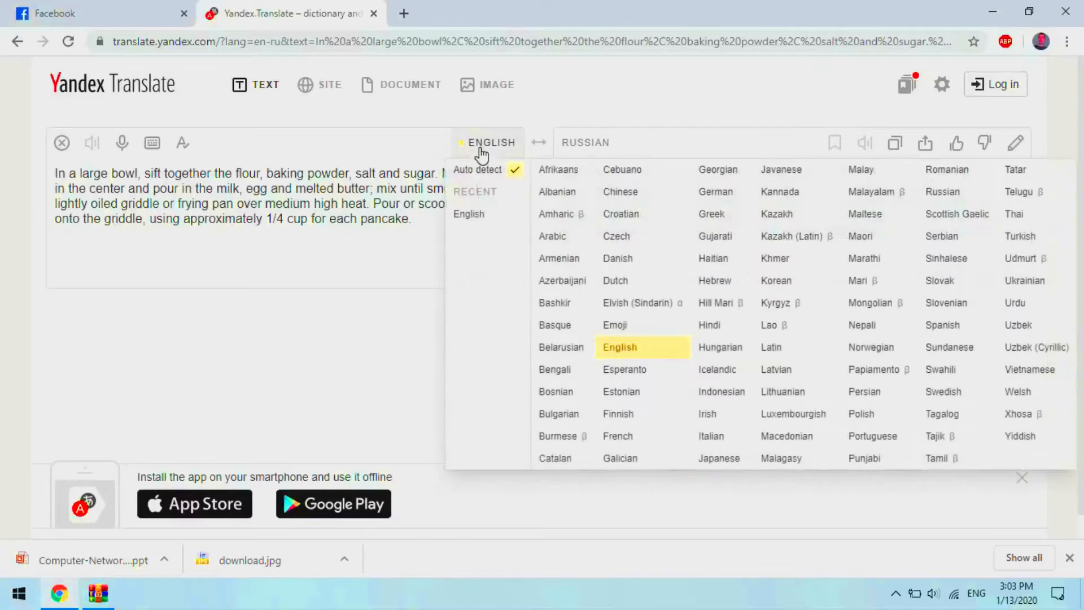
{"action": "mouse_move", "coordinate": [562, 236]}
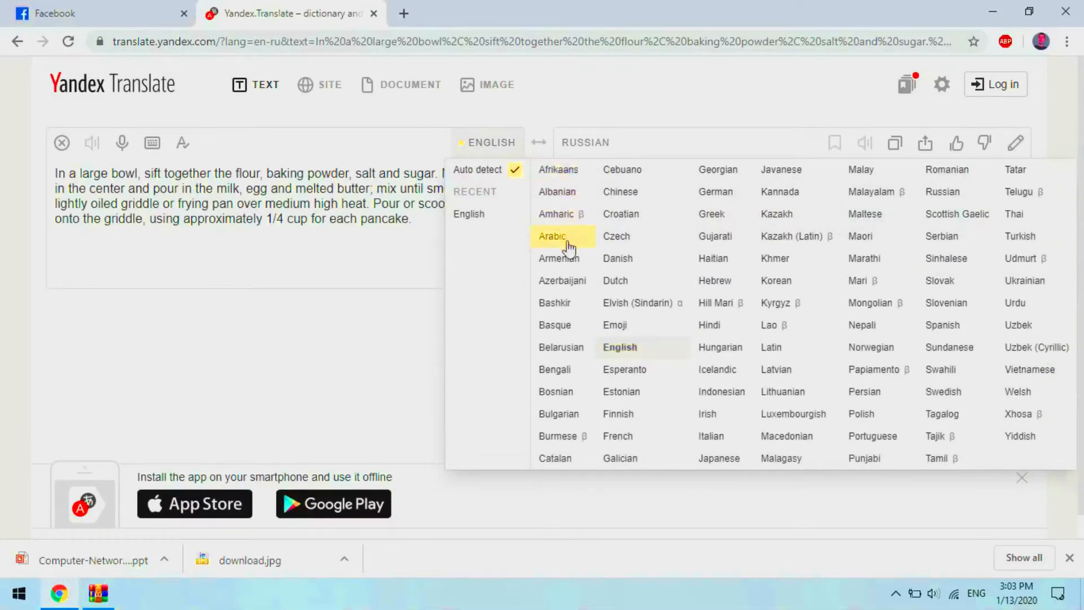
{"action": "mouse_move", "coordinate": [642, 213]}
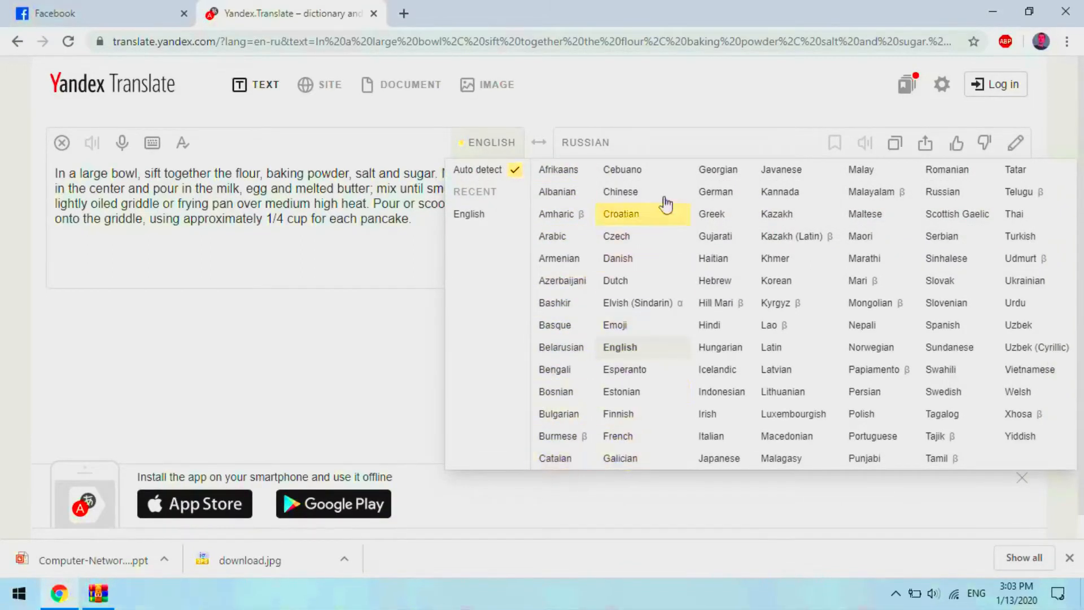
{"action": "mouse_move", "coordinate": [775, 257]}
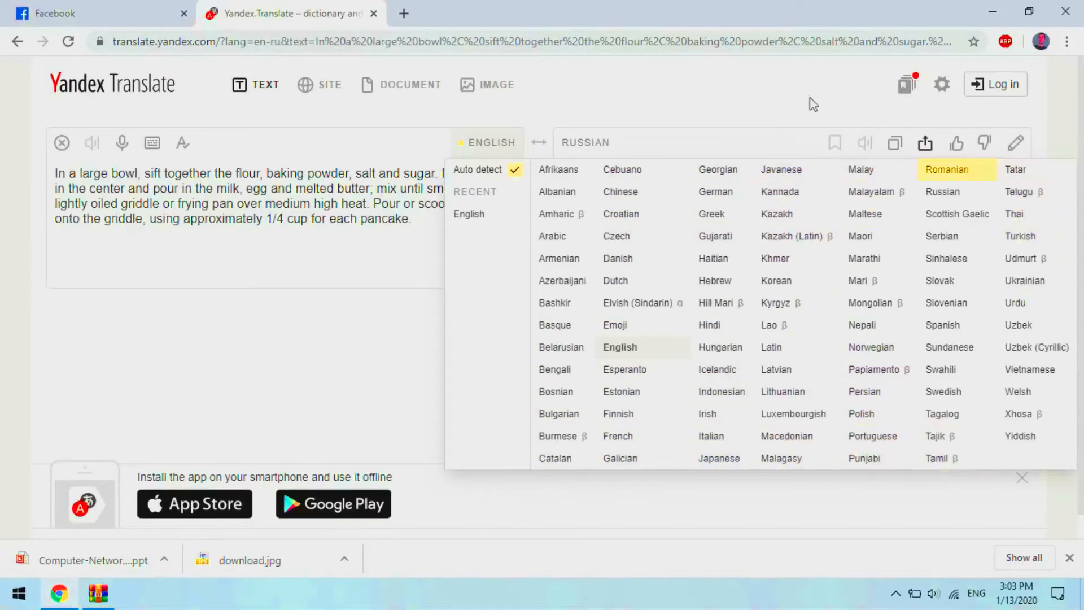
{"action": "left_click", "coordinate": [585, 142]}
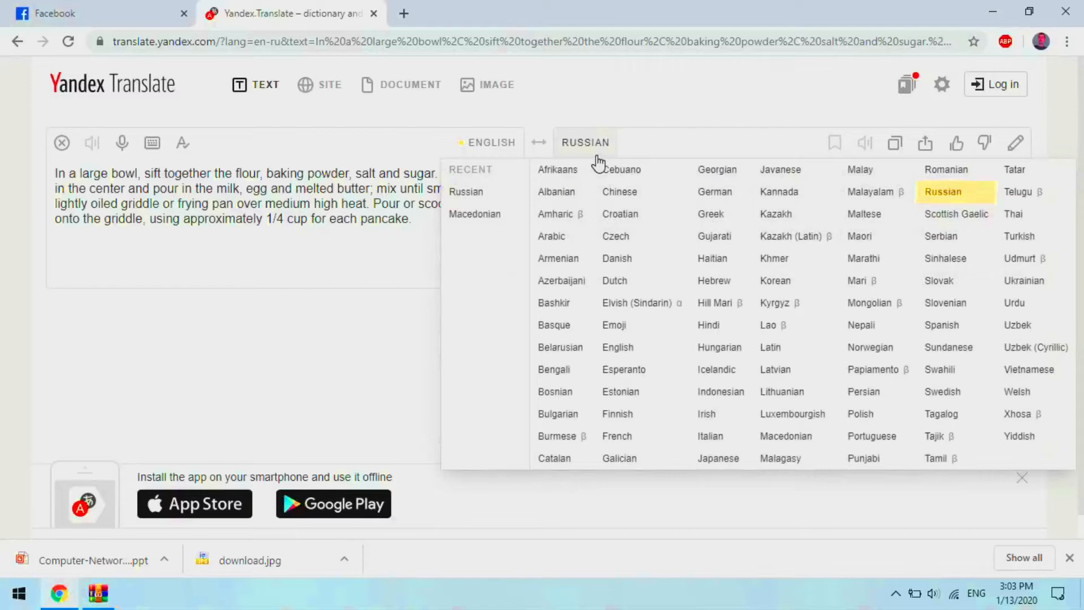
{"action": "mouse_move", "coordinate": [865, 213]}
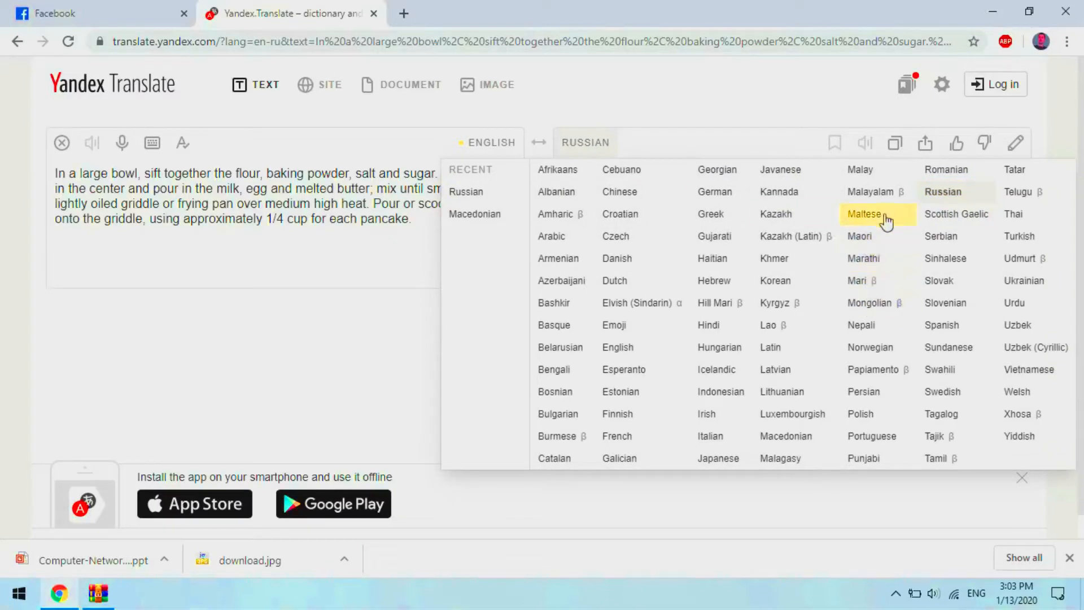
{"action": "mouse_move", "coordinate": [785, 392]}
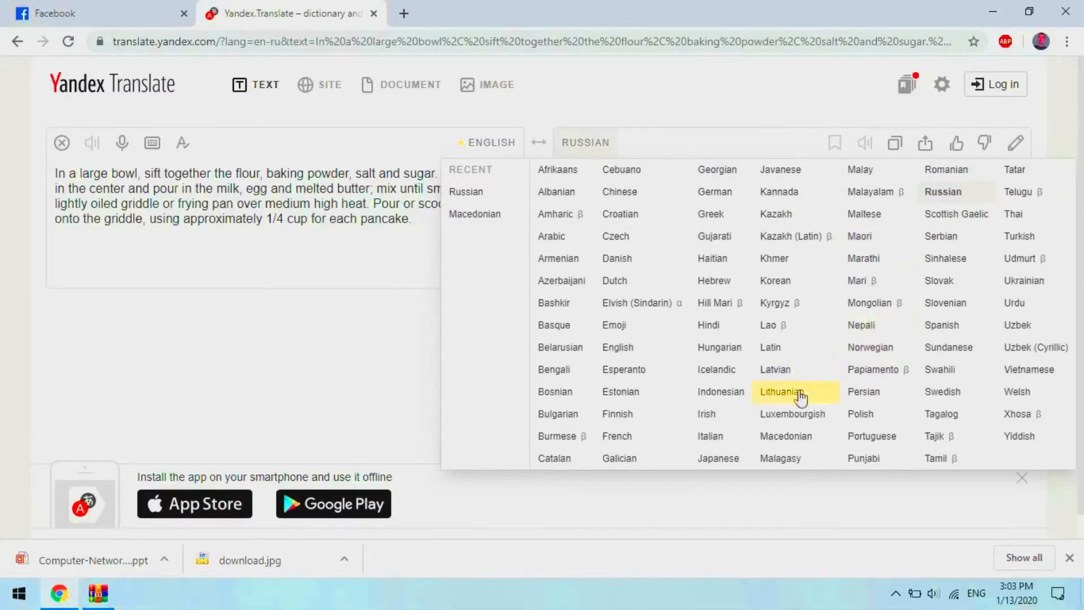
{"action": "left_click", "coordinate": [786, 436]}
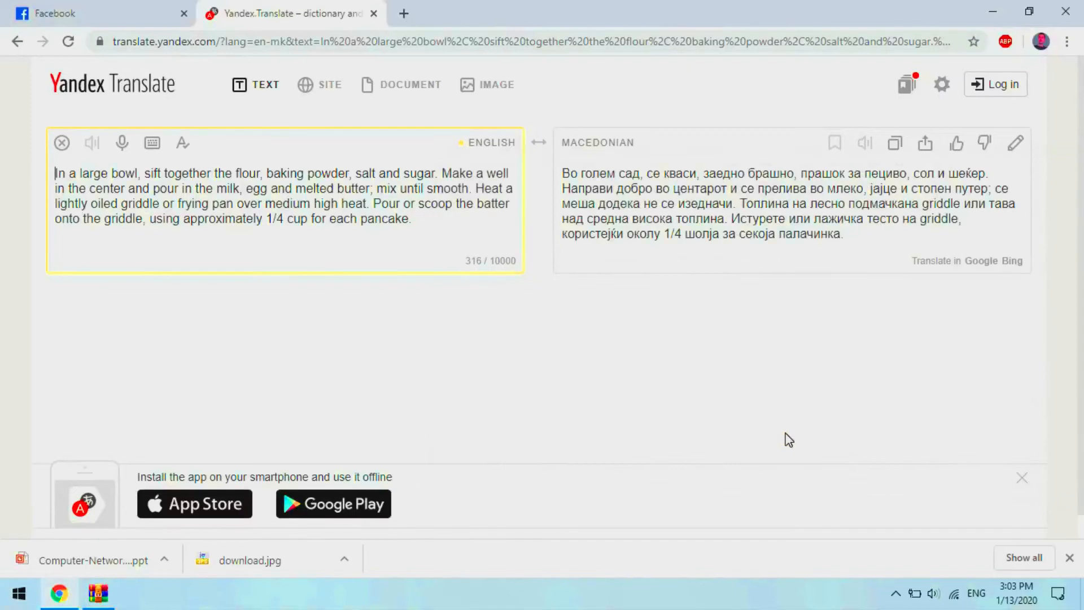
{"action": "mouse_move", "coordinate": [789, 432]}
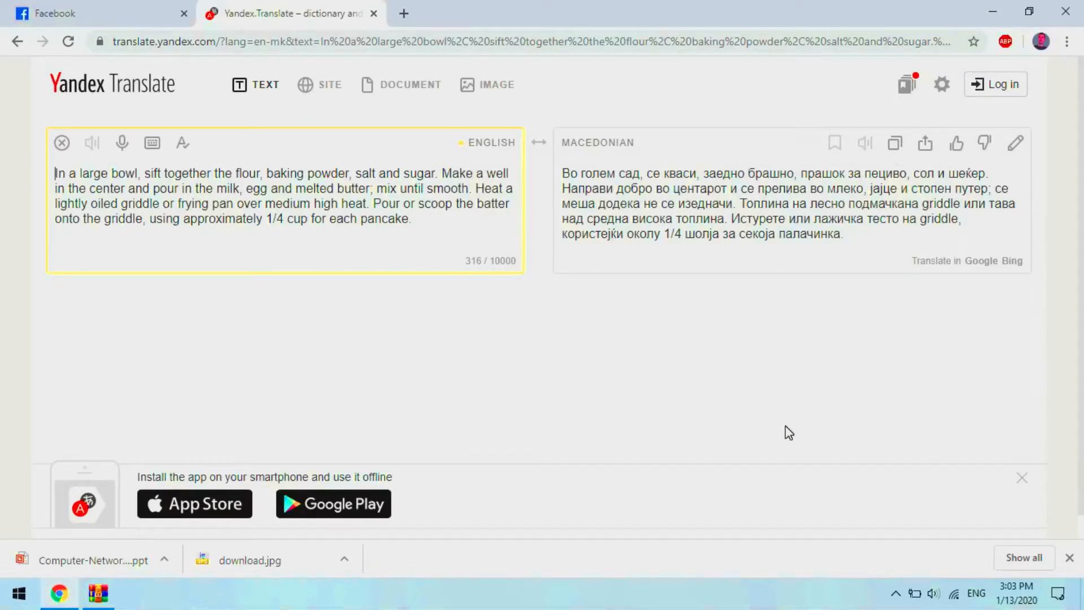
{"action": "mouse_move", "coordinate": [779, 428]}
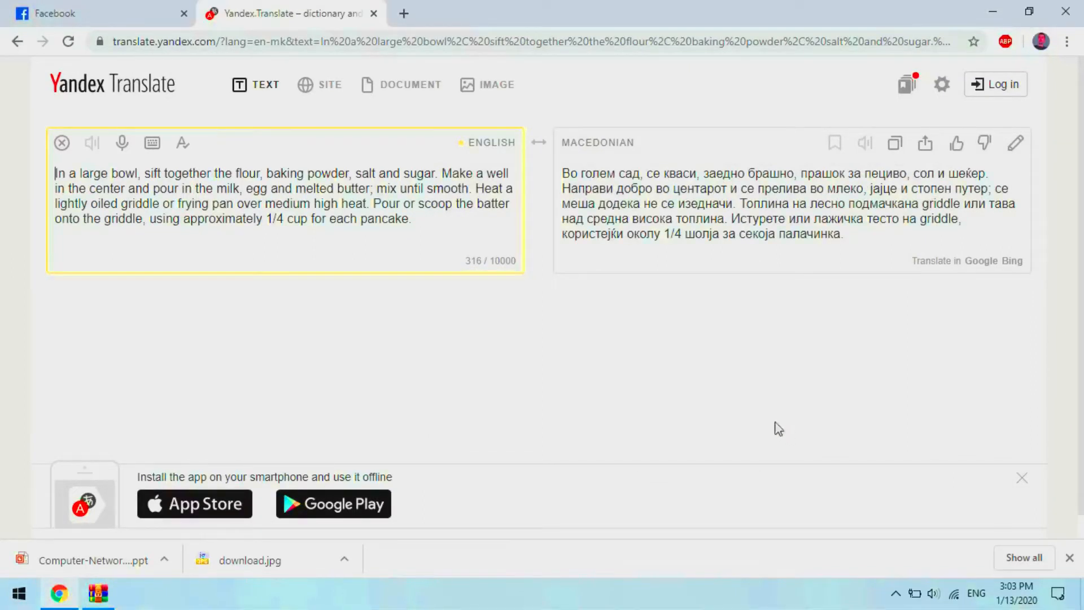
{"action": "mouse_move", "coordinate": [328, 85]}
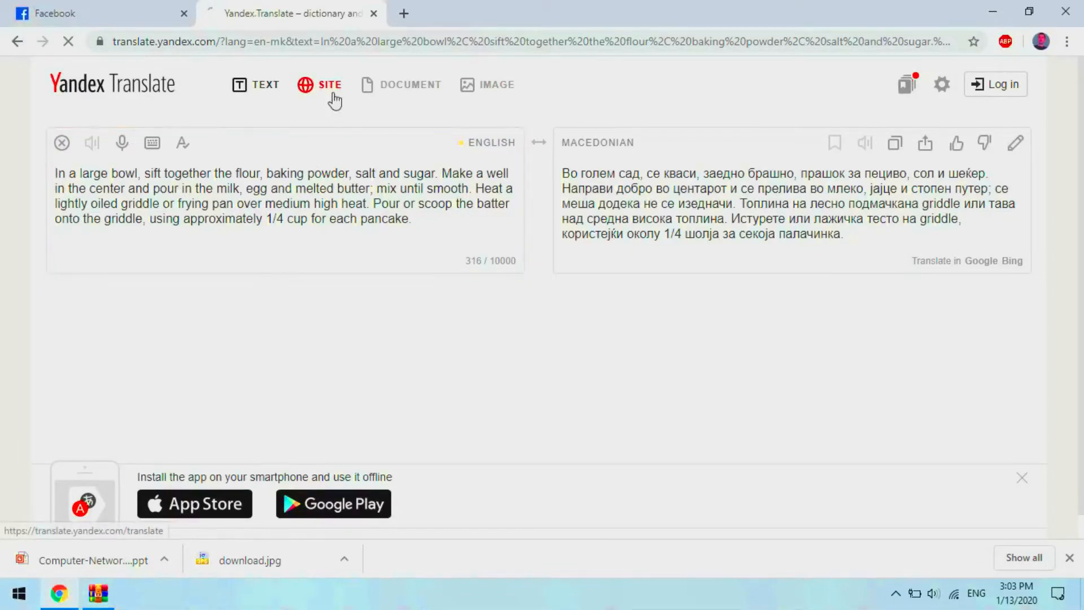
Find Videoclip.bg via a search, paste its address into Site mode and translate it into Russian.
{"action": "left_click", "coordinate": [297, 85]}
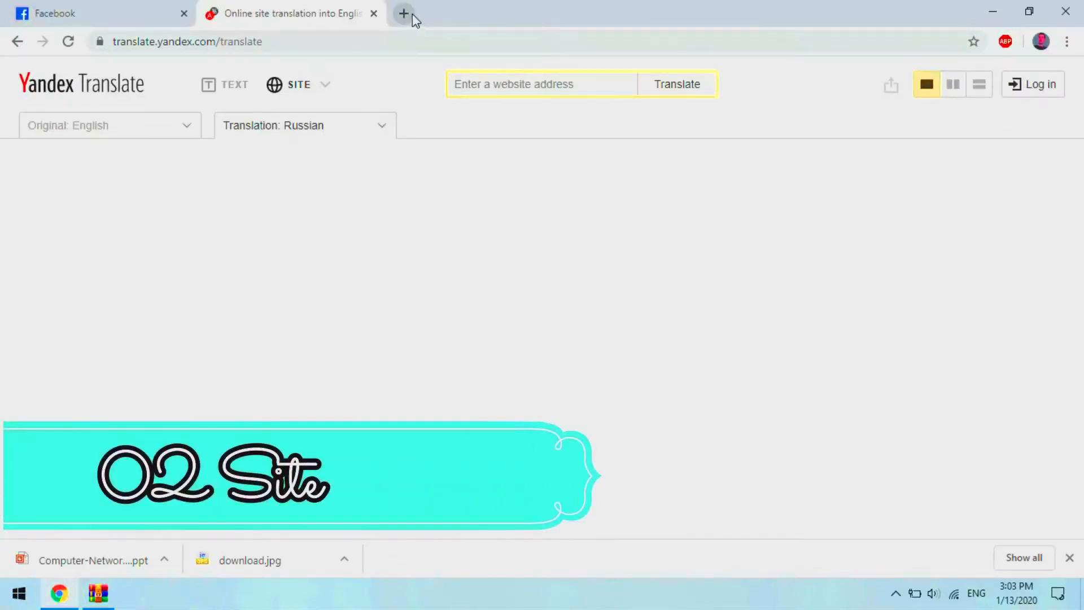
{"action": "left_click", "coordinate": [404, 14]}
{"action": "type", "text": "videclipbg"}
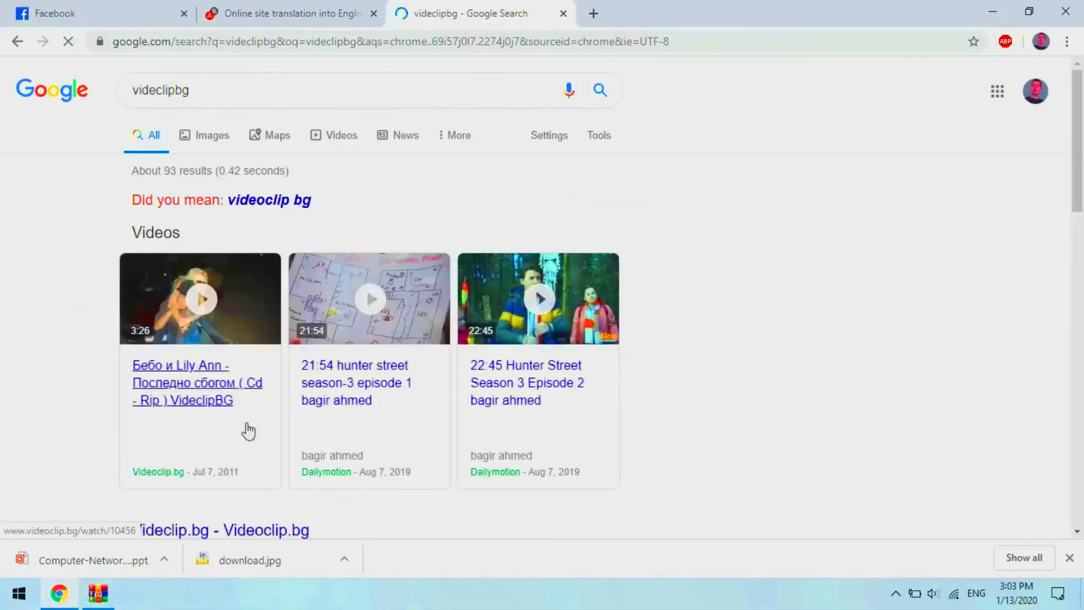
{"action": "left_click", "coordinate": [196, 383]}
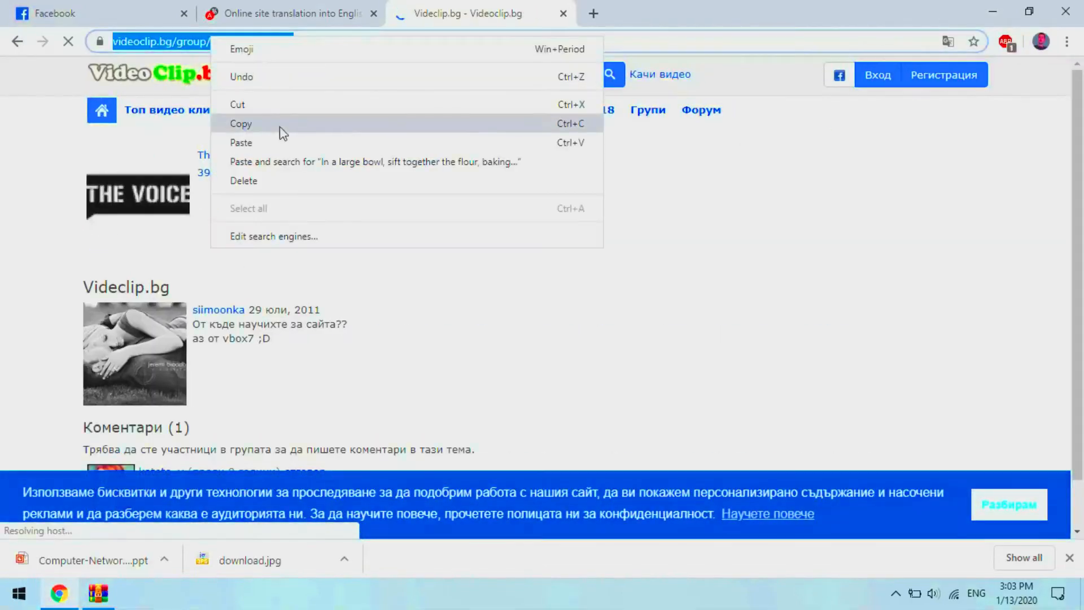
{"action": "left_click", "coordinate": [290, 13]}
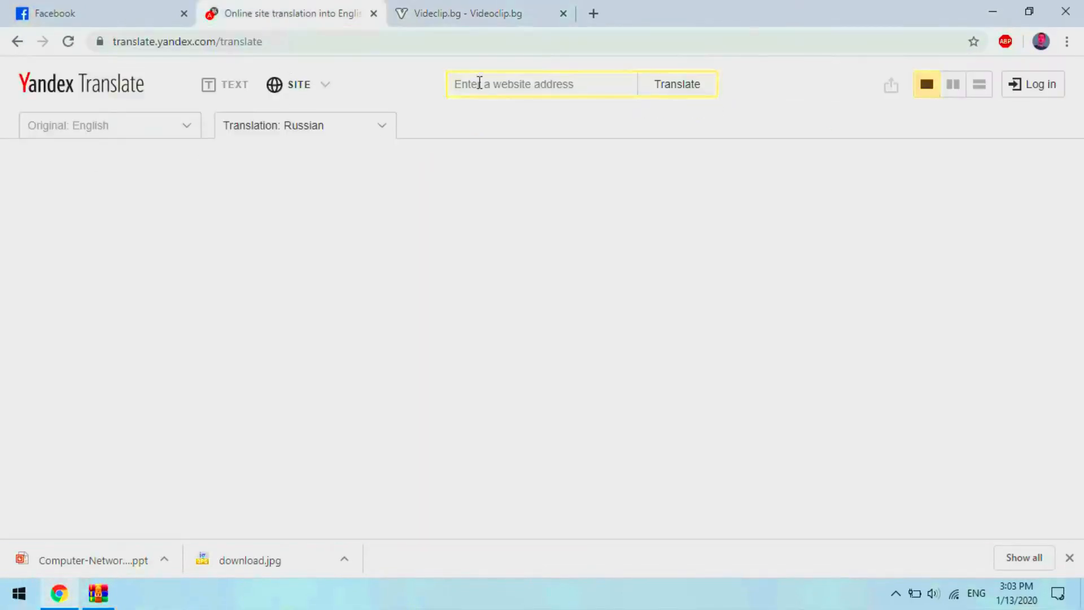
{"action": "left_click", "coordinate": [676, 84]}
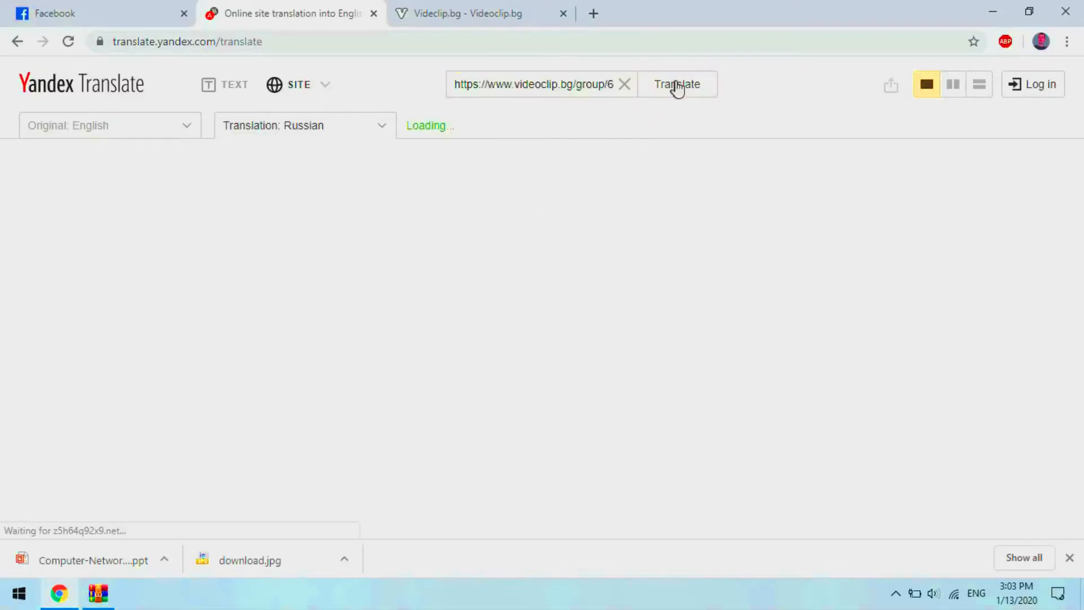
{"action": "left_click", "coordinate": [676, 83]}
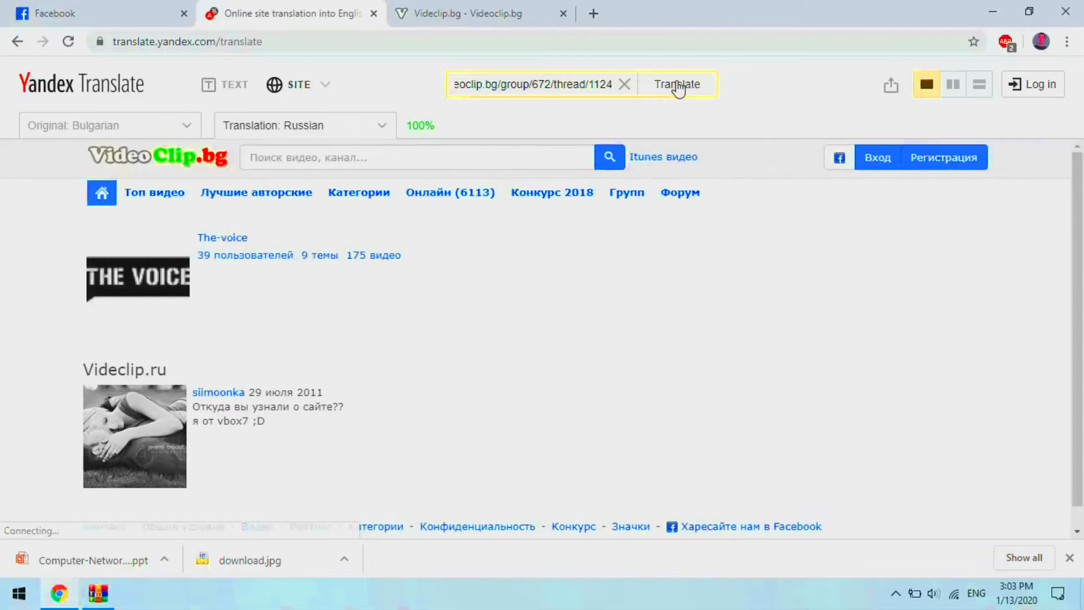
{"action": "mouse_move", "coordinate": [953, 85]}
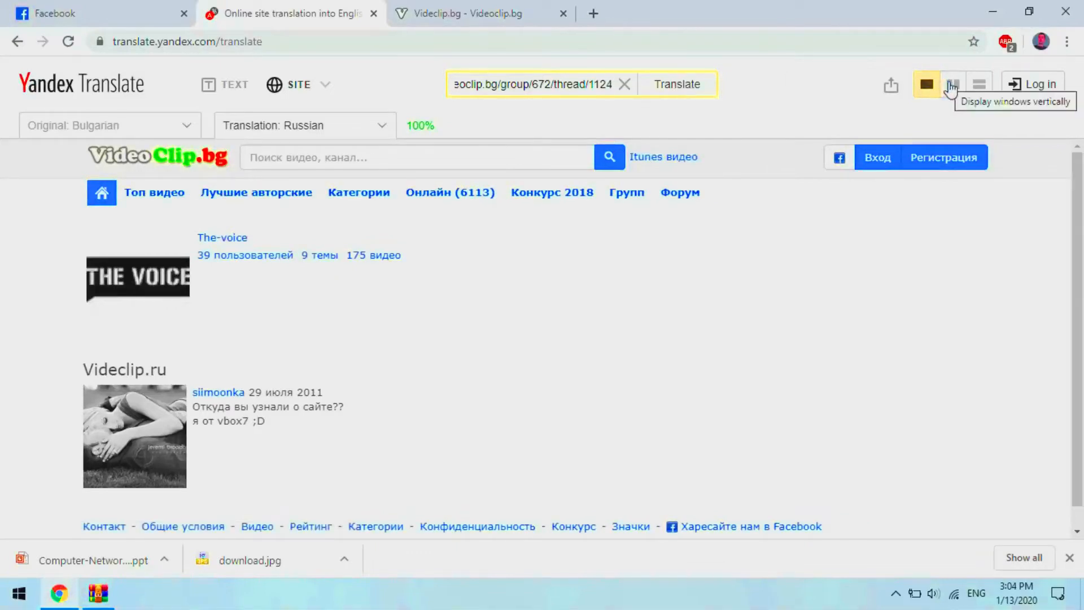
Compare original and translation side by side and re-translate the site into Macedonian.
{"action": "left_click", "coordinate": [953, 84]}
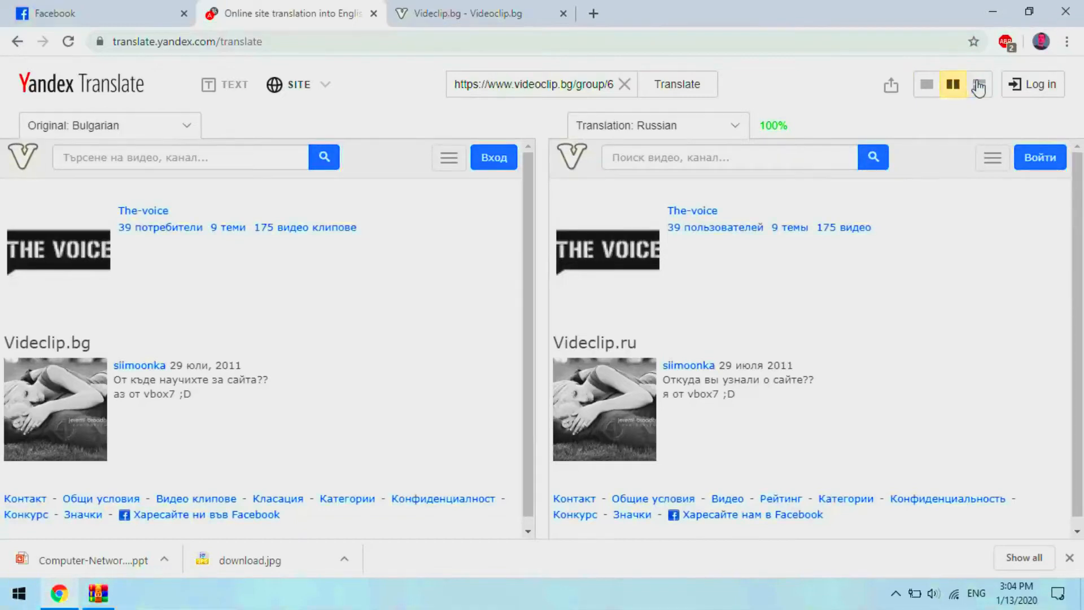
{"action": "left_click", "coordinate": [978, 85]}
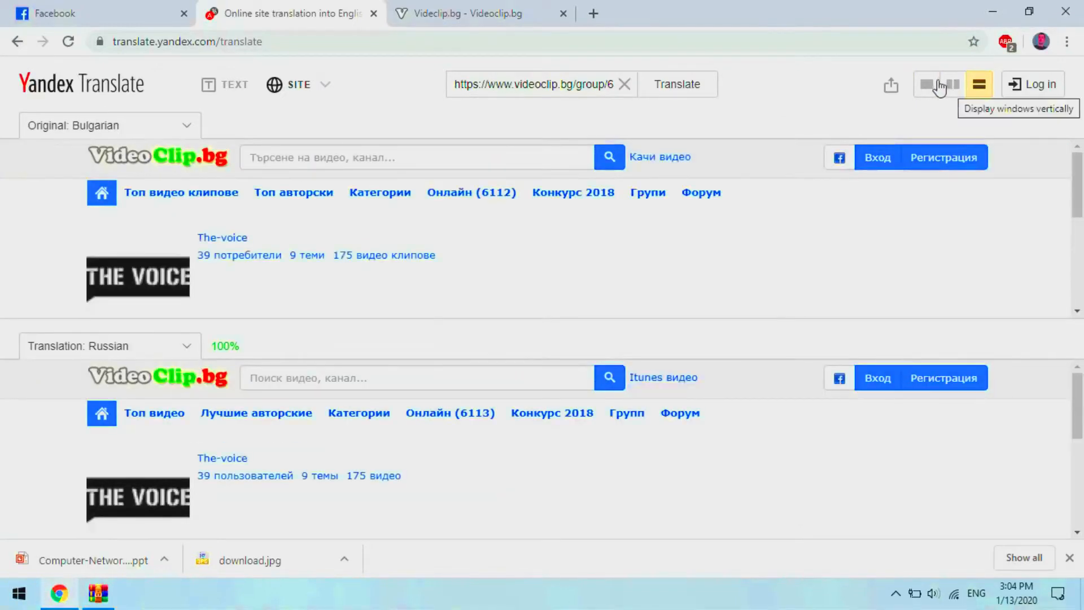
{"action": "left_click", "coordinate": [952, 85]}
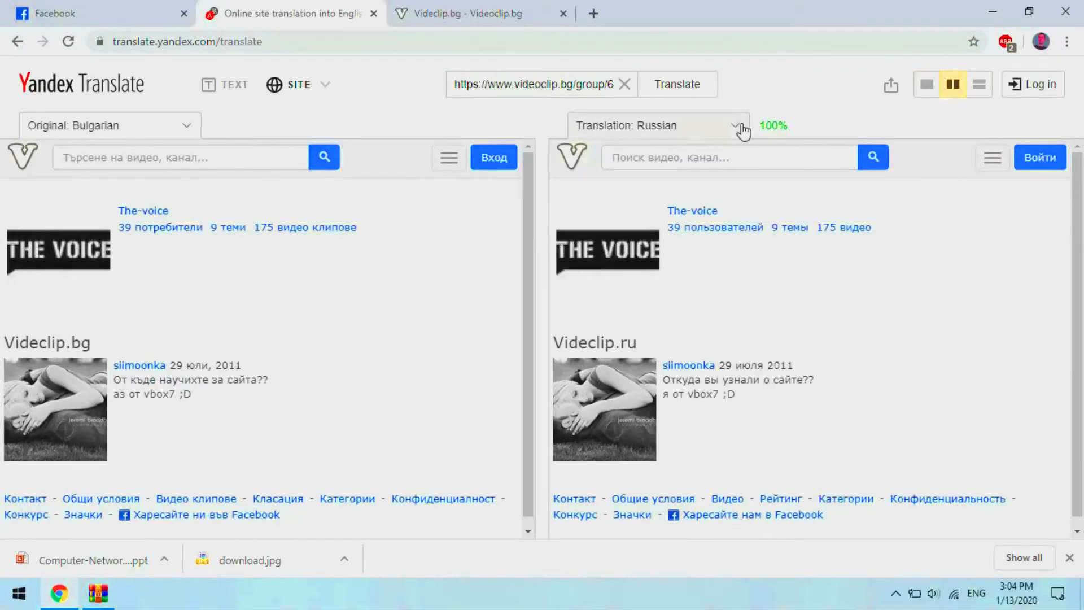
{"action": "left_click", "coordinate": [735, 126]}
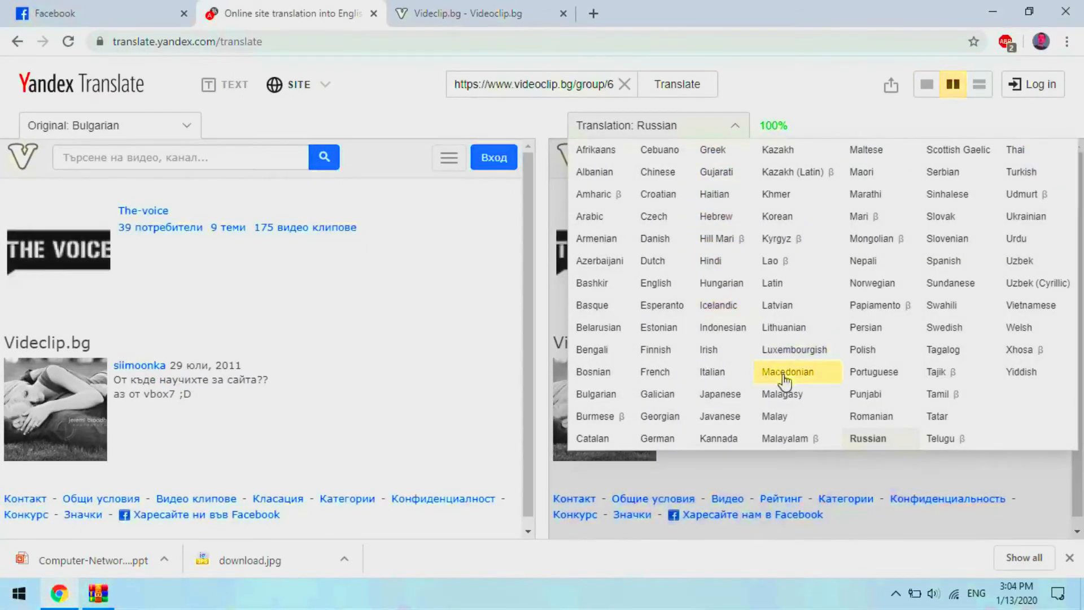
{"action": "left_click", "coordinate": [787, 371]}
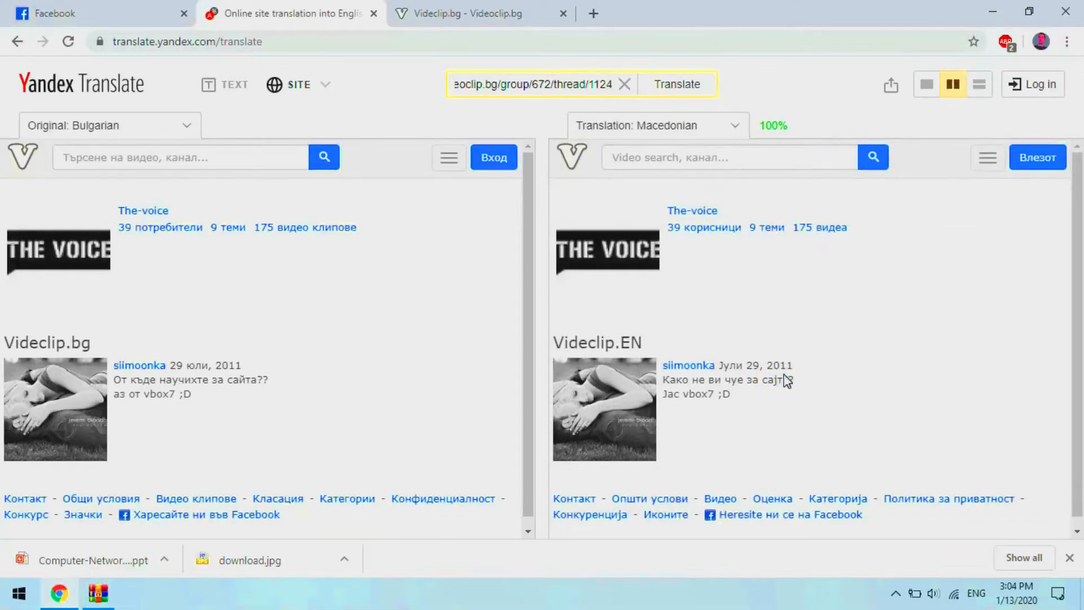
{"action": "mouse_move", "coordinate": [916, 304]}
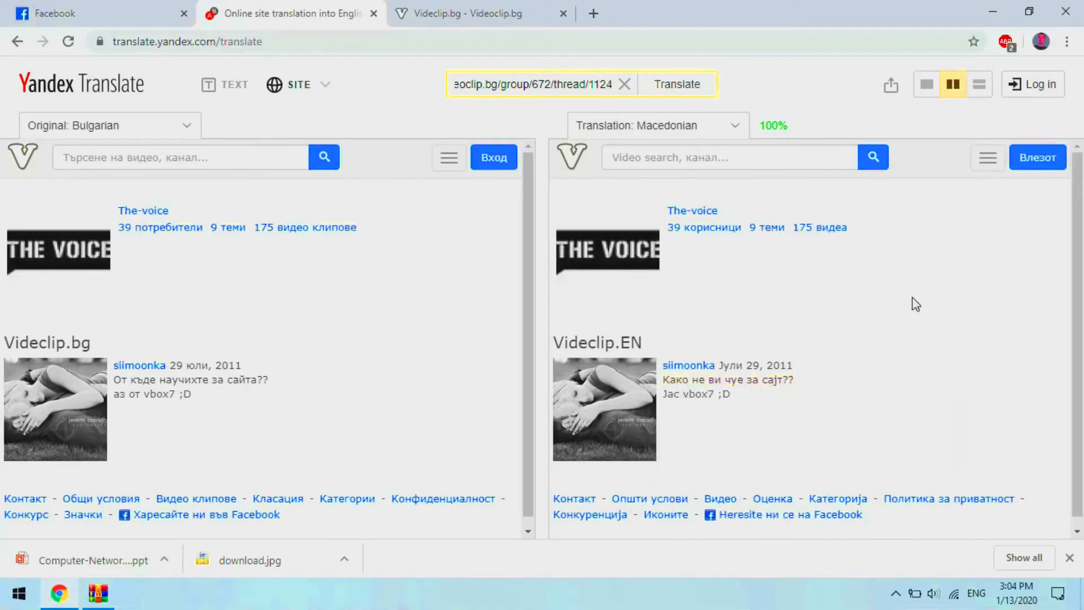
{"action": "mouse_move", "coordinate": [143, 210]}
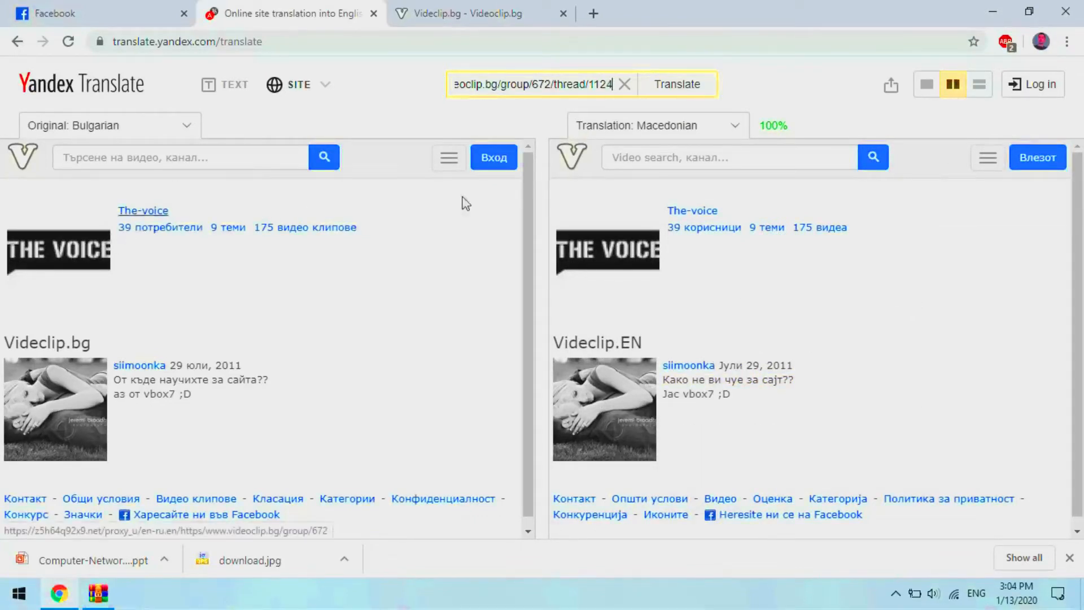
Check a phrase's original wording, then clear the address so both panes are empty.
{"action": "left_click", "coordinate": [703, 227]}
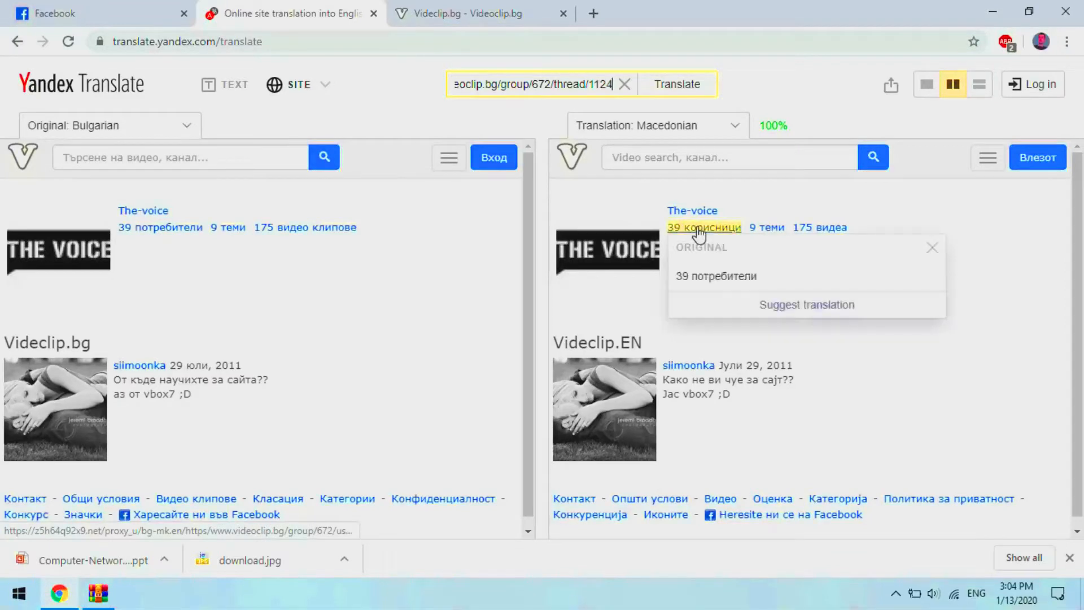
{"action": "mouse_move", "coordinate": [365, 350]}
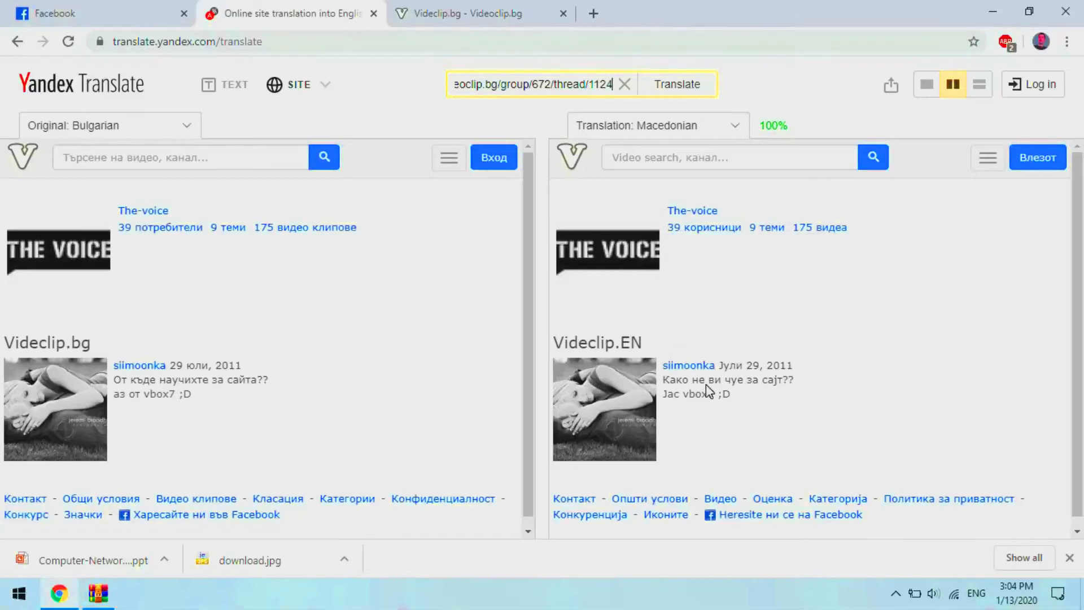
{"action": "left_click", "coordinate": [623, 84]}
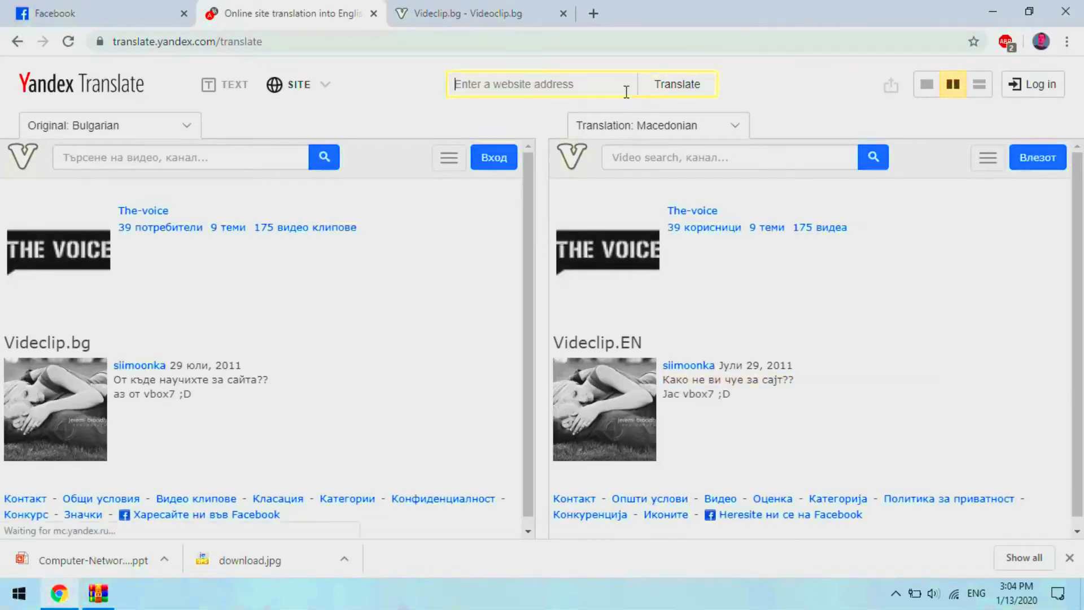
{"action": "left_click", "coordinate": [928, 84]}
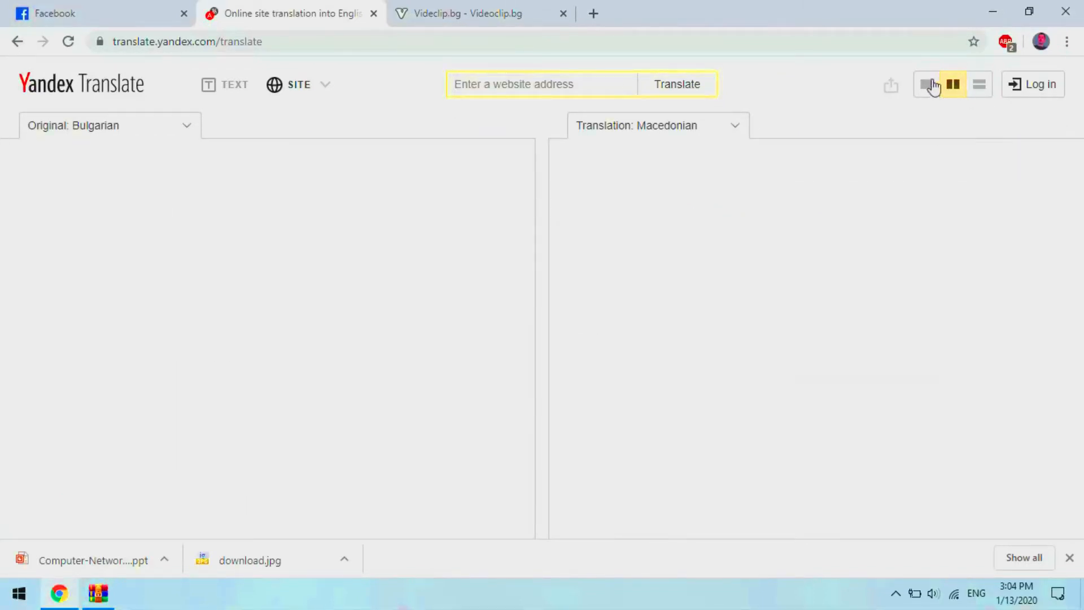
In Image mode, upload download.jpg (the coffee picture) from the Desktop for translation into Russian.
{"action": "left_click", "coordinate": [926, 83]}
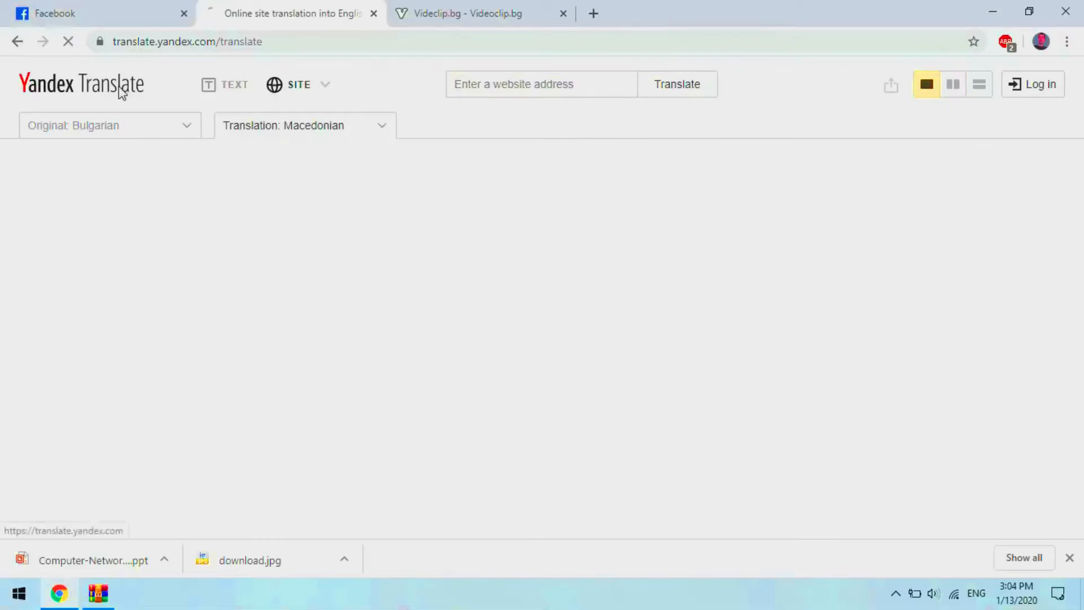
{"action": "left_click", "coordinate": [456, 85]}
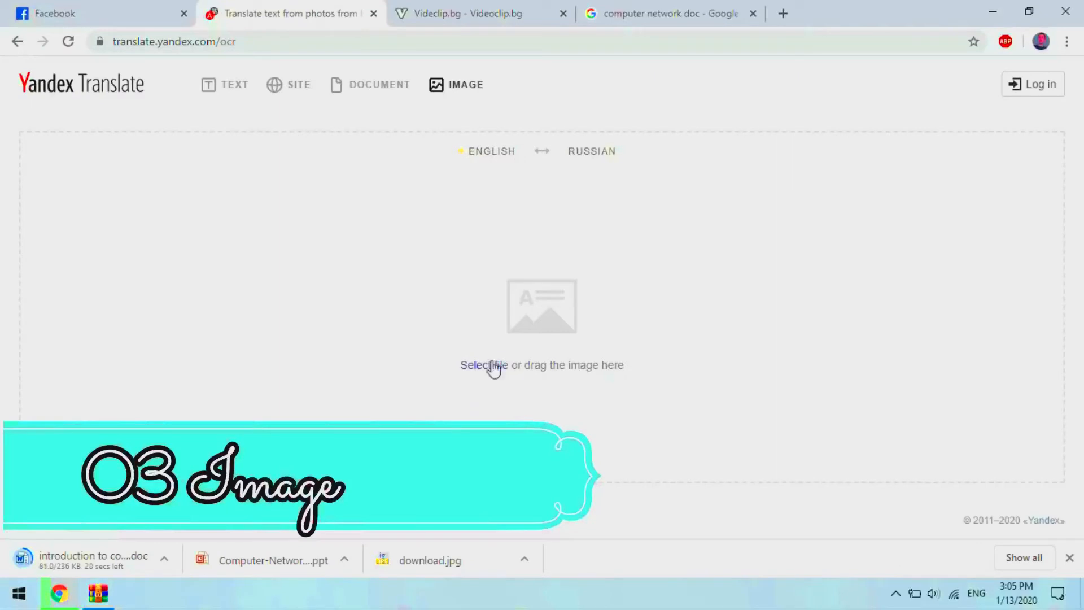
{"action": "left_click", "coordinate": [483, 364]}
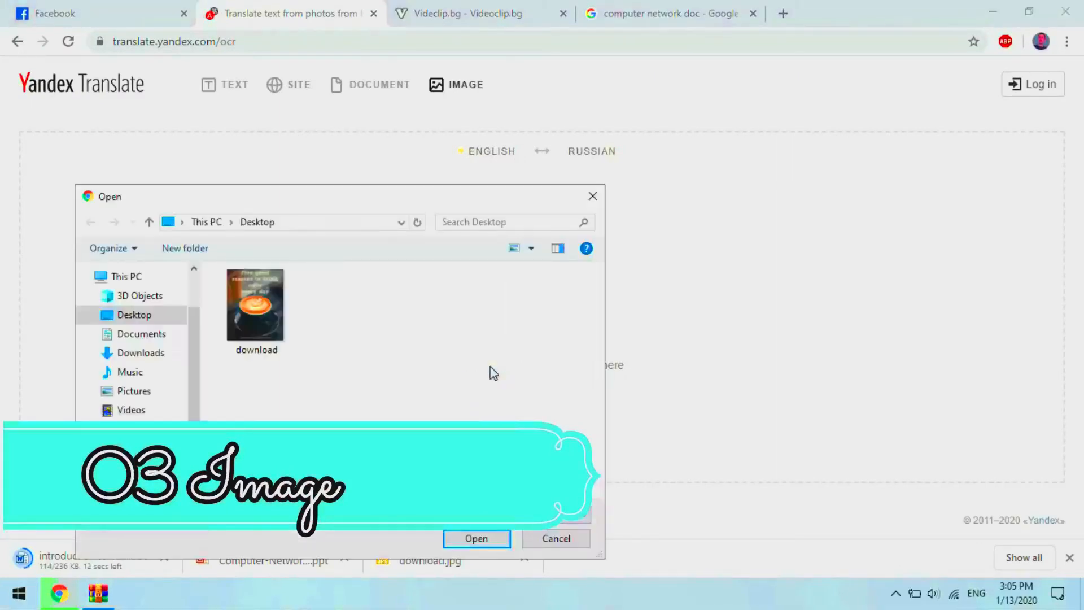
{"action": "left_click", "coordinate": [475, 539]}
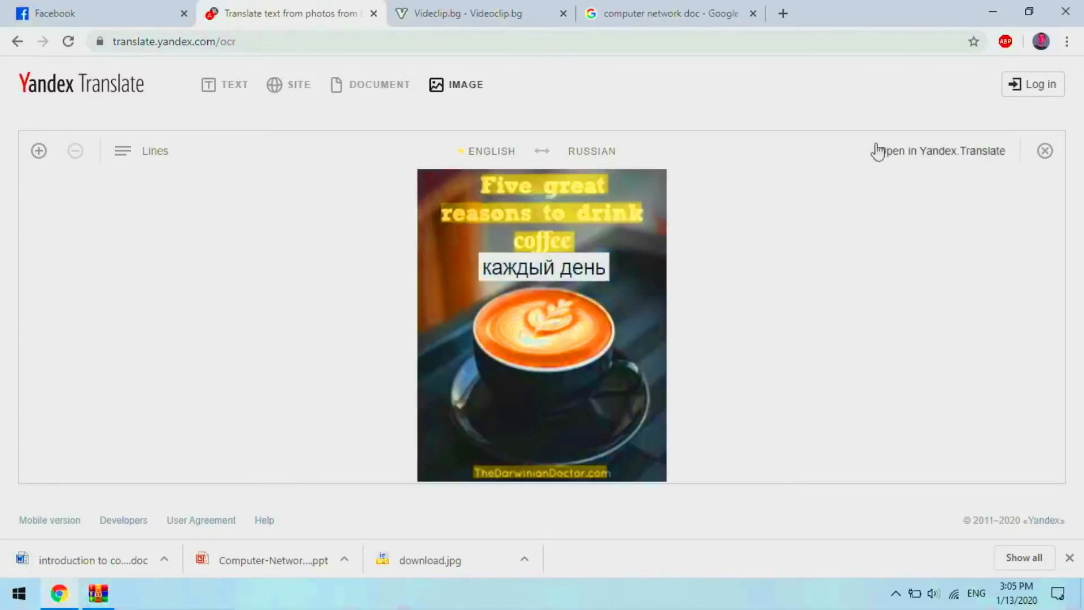
Send all the coffee picture's recognised English text to the text translator, rendered in Croatian.
{"action": "left_click", "coordinate": [942, 151]}
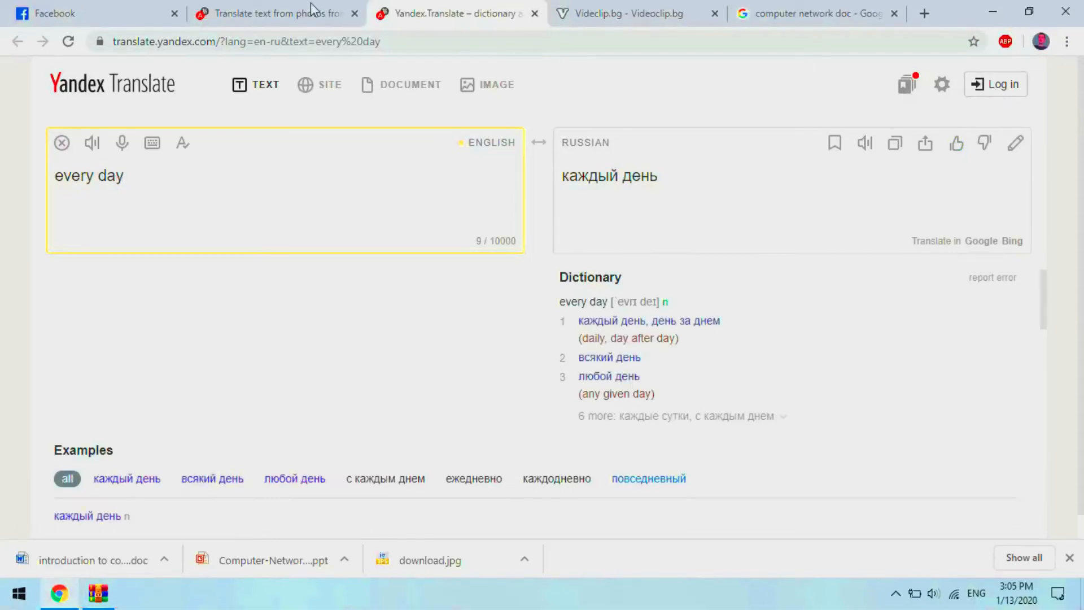
{"action": "left_click", "coordinate": [534, 13]}
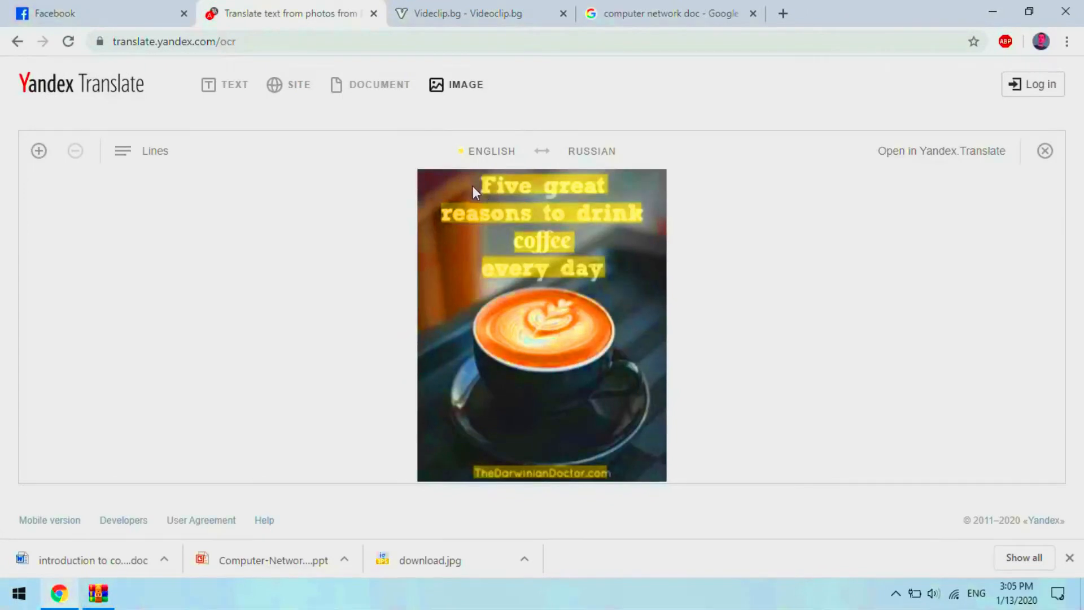
{"action": "left_click", "coordinate": [941, 151]}
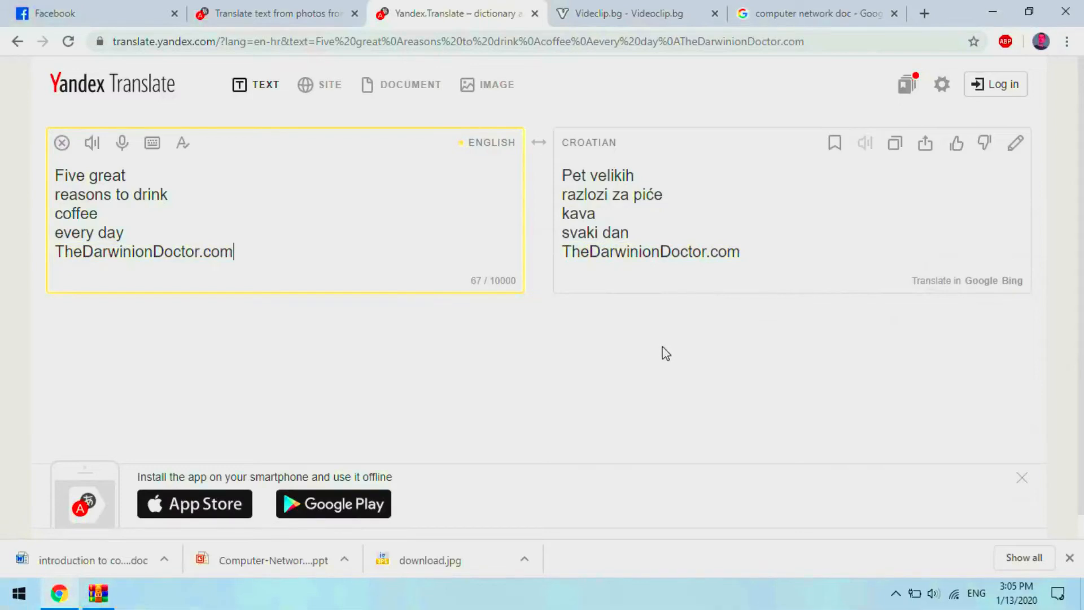
{"action": "mouse_move", "coordinate": [535, 12]}
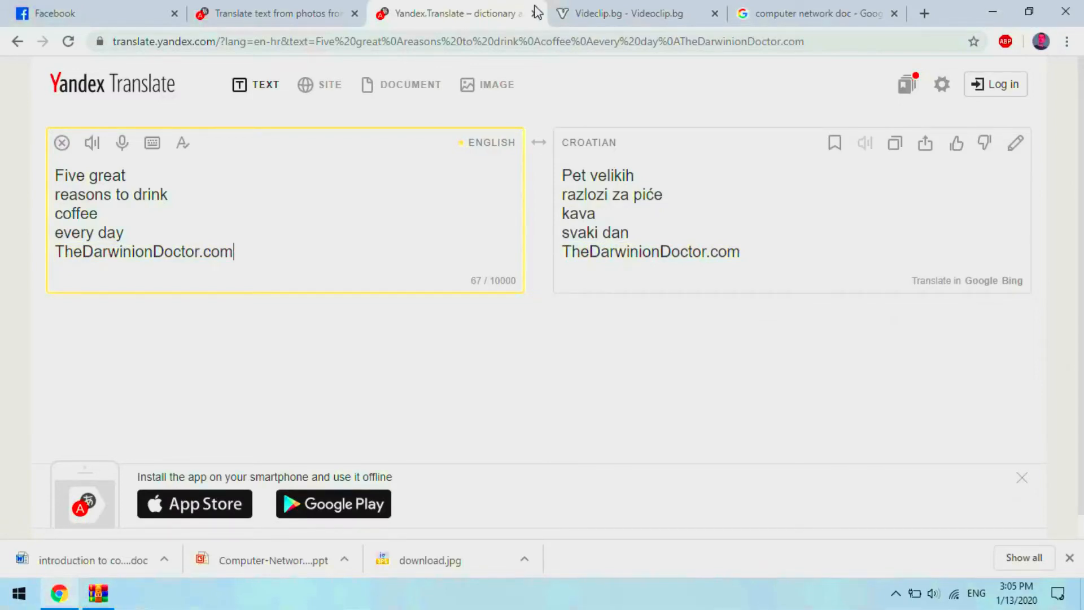
In Document mode, start an upload and browse the file chooser to the Desktop.
{"action": "left_click", "coordinate": [409, 85]}
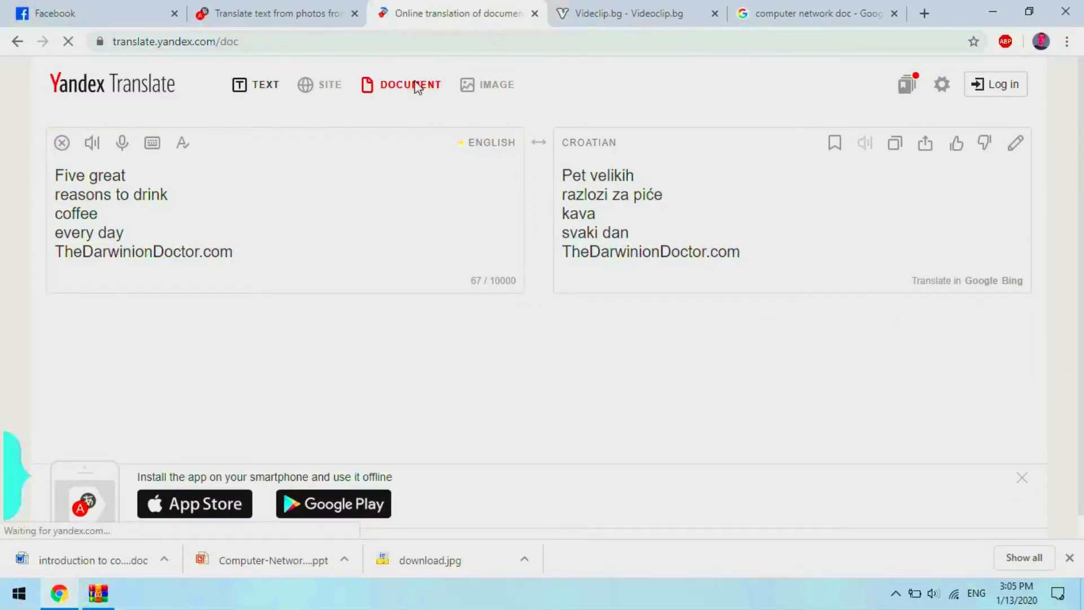
{"action": "left_click", "coordinate": [410, 85]}
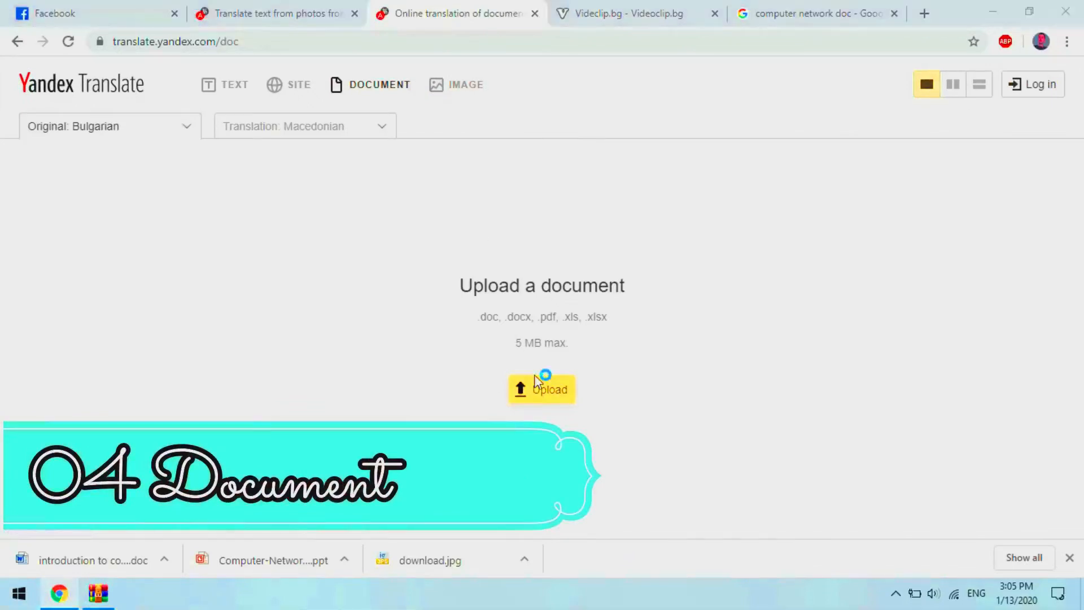
{"action": "left_click", "coordinate": [541, 389]}
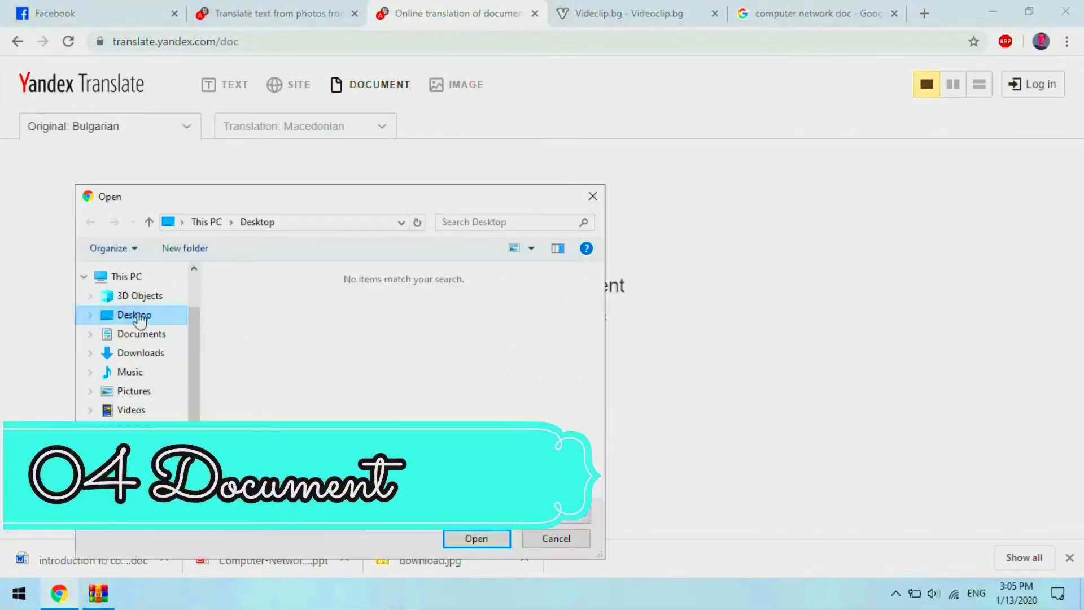
{"action": "left_click", "coordinate": [140, 353]}
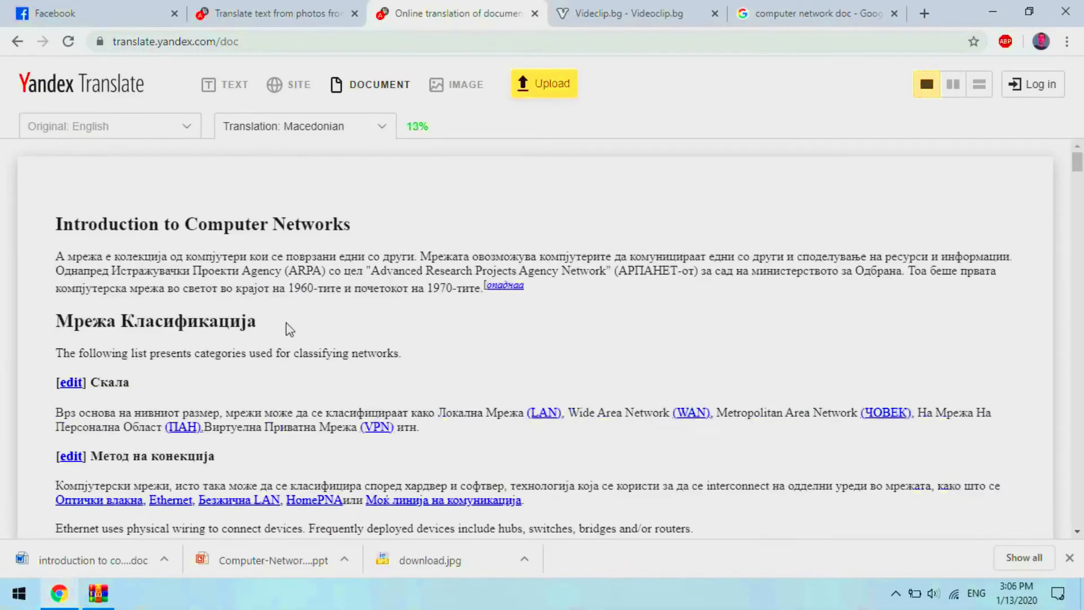
Read the networks document's Macedonian translation side by side with the English original, scrolling through both.
{"action": "scroll", "scroll_direction": "down", "scroll_amount": 3}
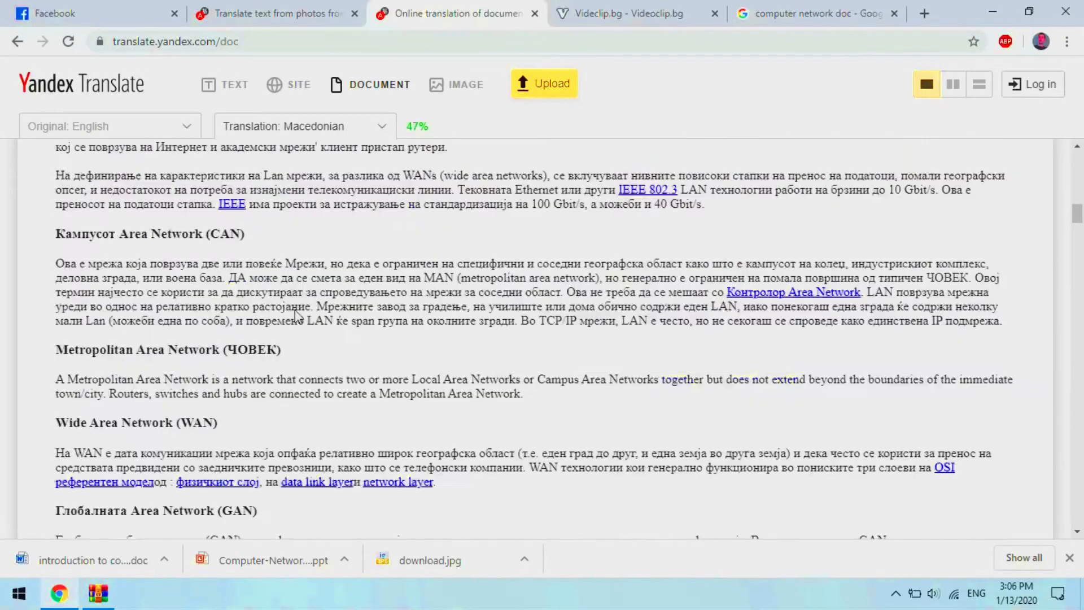
{"action": "scroll", "scroll_direction": "down", "scroll_amount": 3}
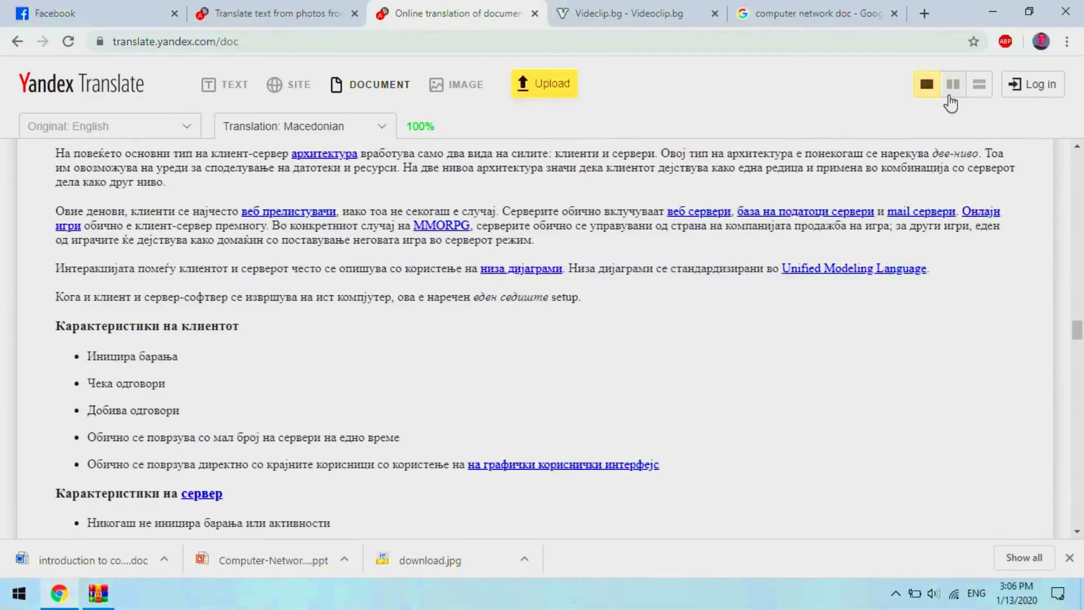
{"action": "left_click", "coordinate": [954, 84]}
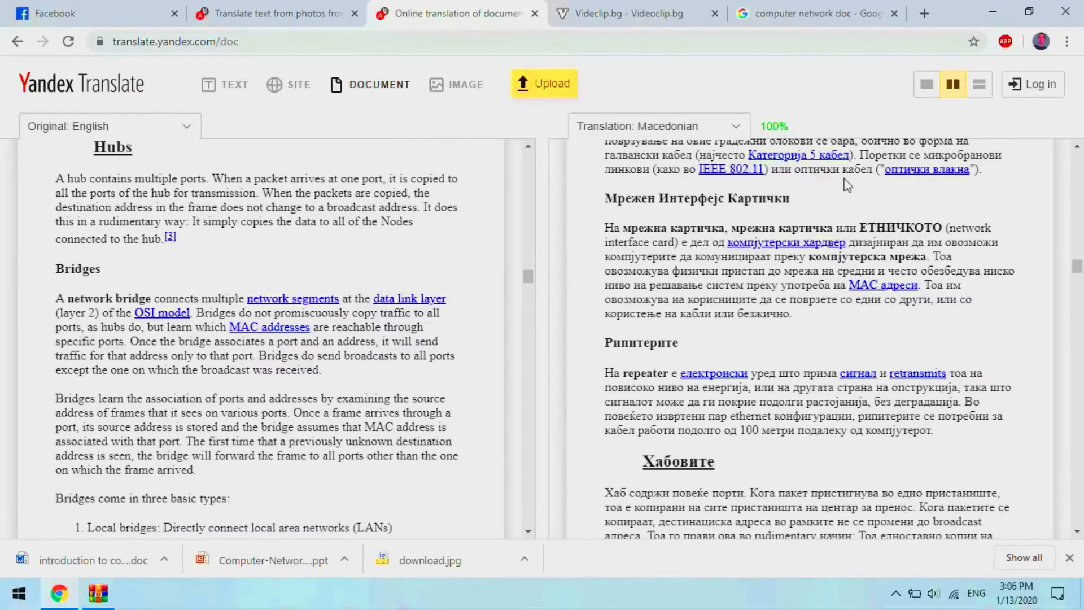
{"action": "scroll", "scroll_direction": "down", "scroll_amount": 3}
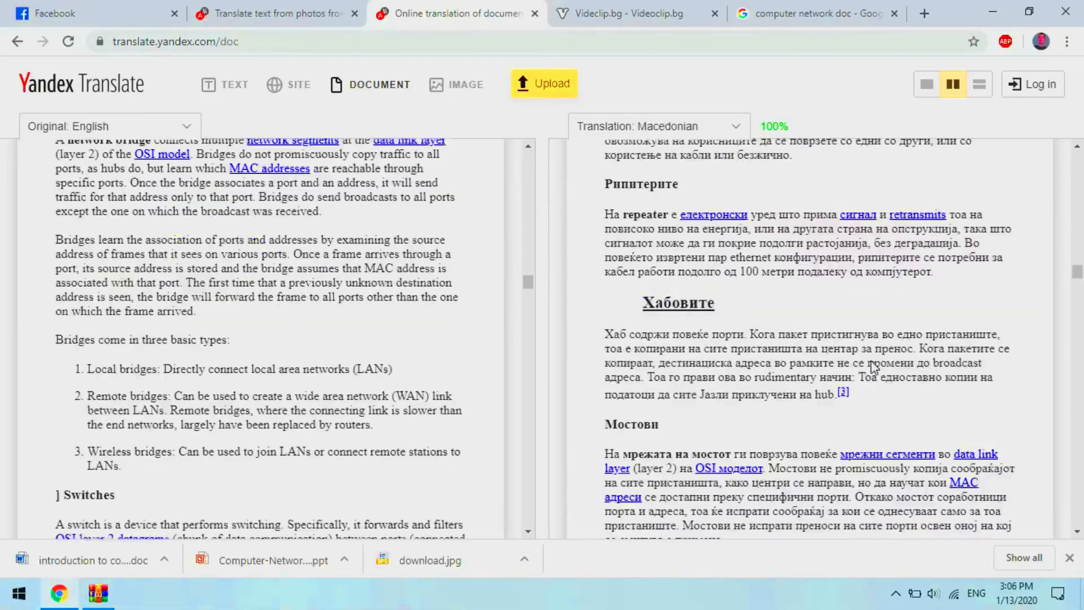
{"action": "scroll", "scroll_direction": "down", "scroll_amount": 3}
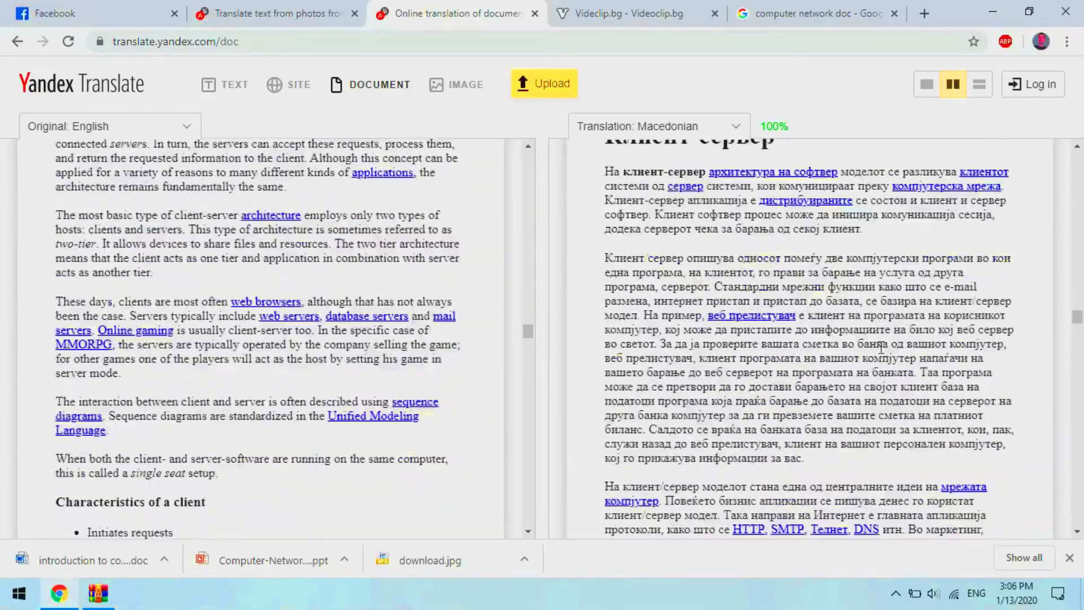
{"action": "scroll", "scroll_direction": "down", "scroll_amount": 3}
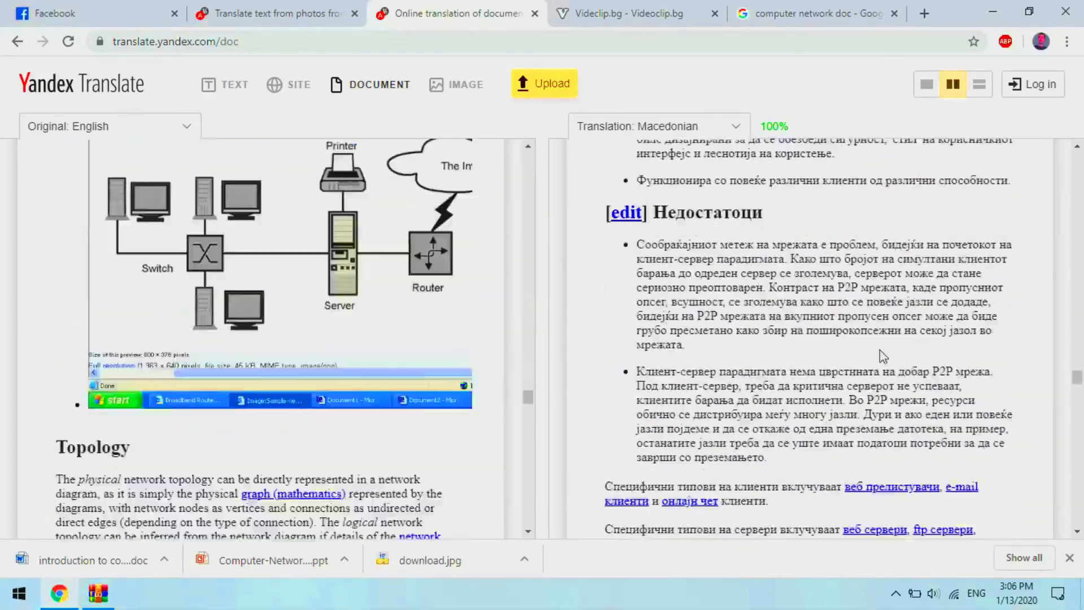
{"action": "scroll", "scroll_direction": "down", "scroll_amount": 3}
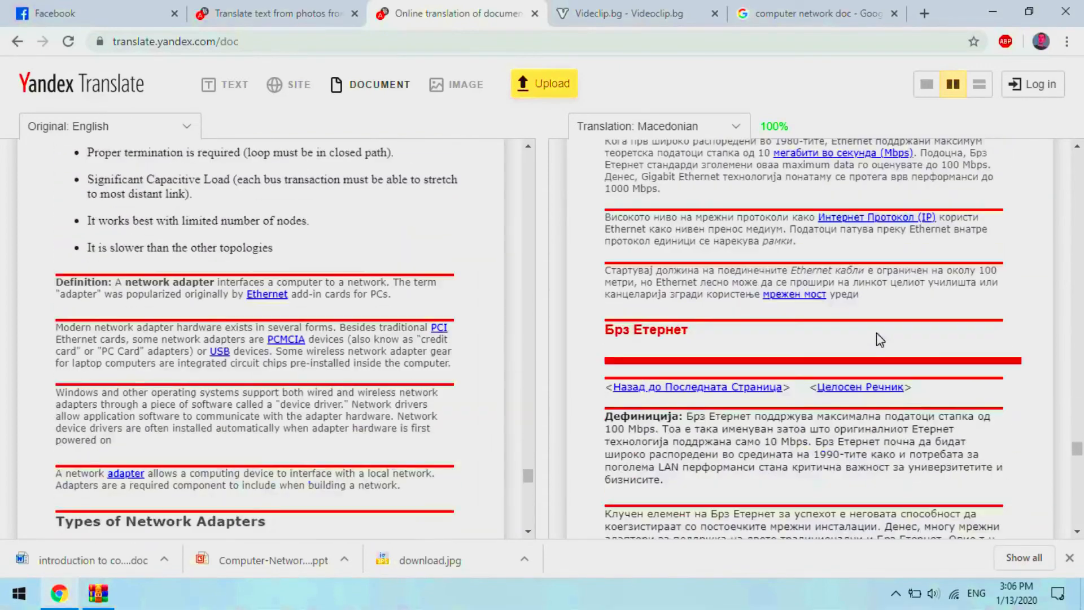
{"action": "scroll", "scroll_direction": "down", "scroll_amount": 3}
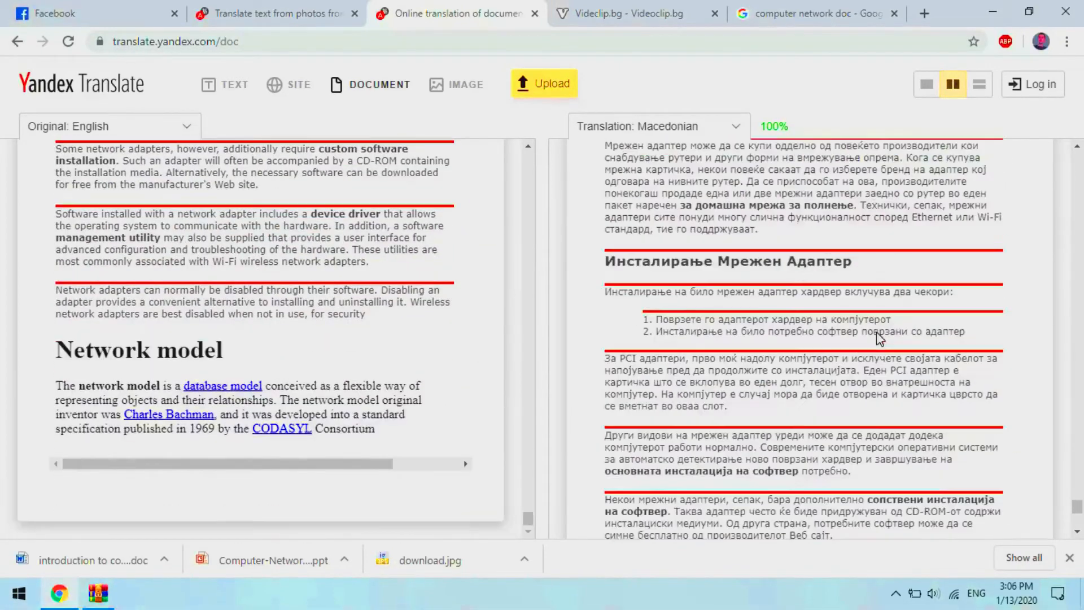
{"action": "scroll", "scroll_direction": "down", "scroll_amount": 3}
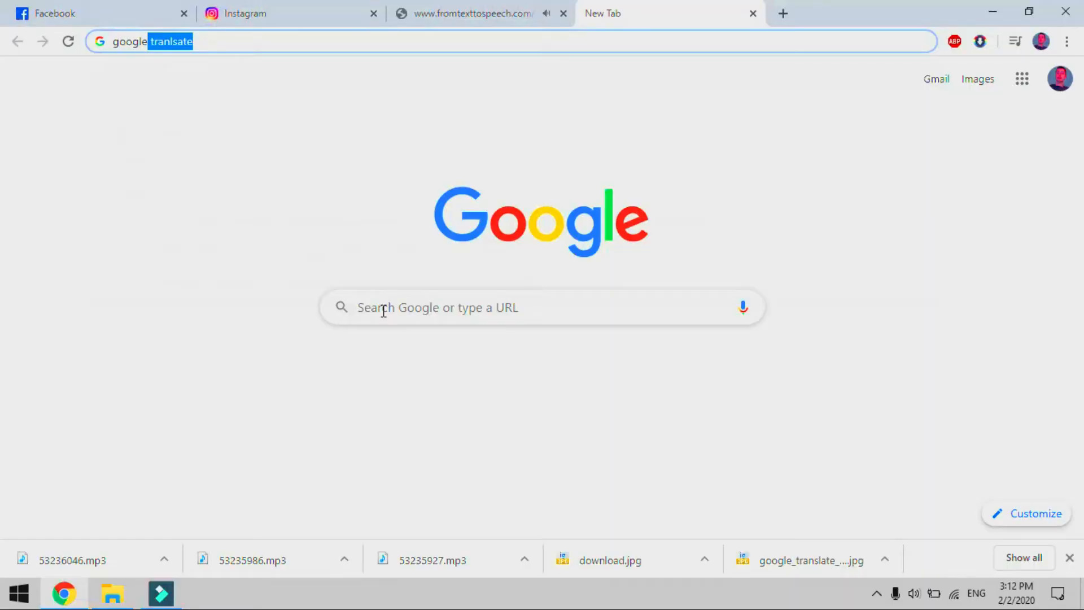
Open Google Translate from search, then select the Wikipedia Bay Bridge half dollar snippet for copying.
{"action": "key", "text": "Return"}
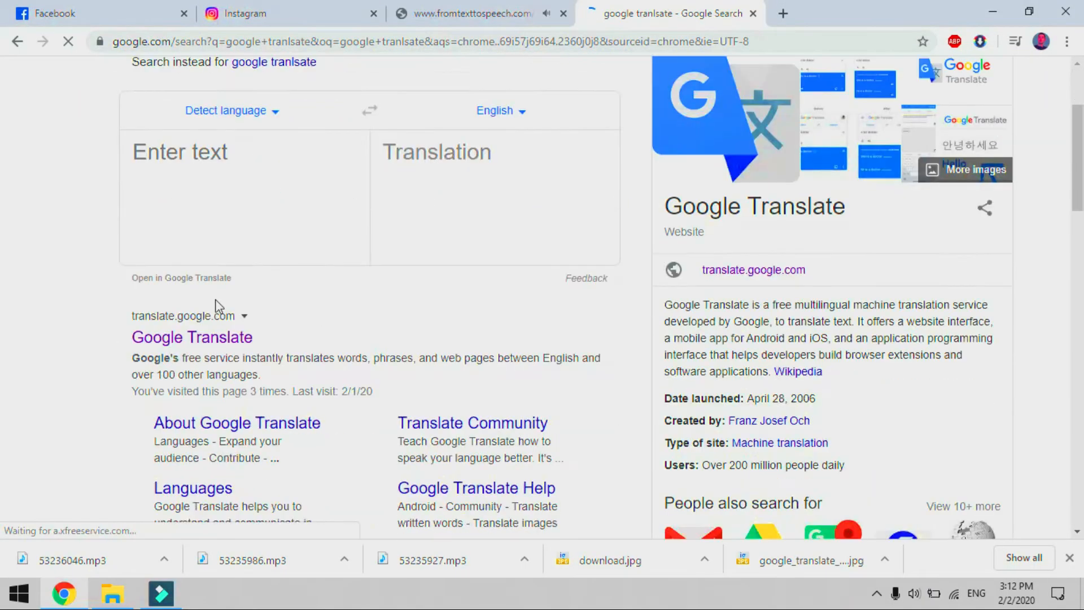
{"action": "left_click", "coordinate": [192, 338]}
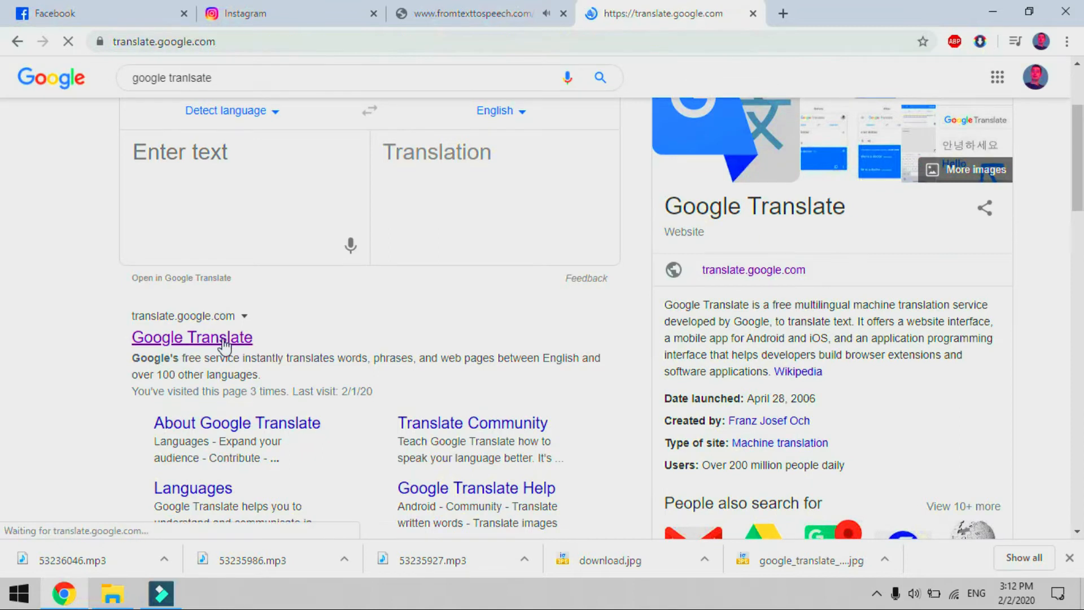
{"action": "left_click", "coordinate": [192, 338]}
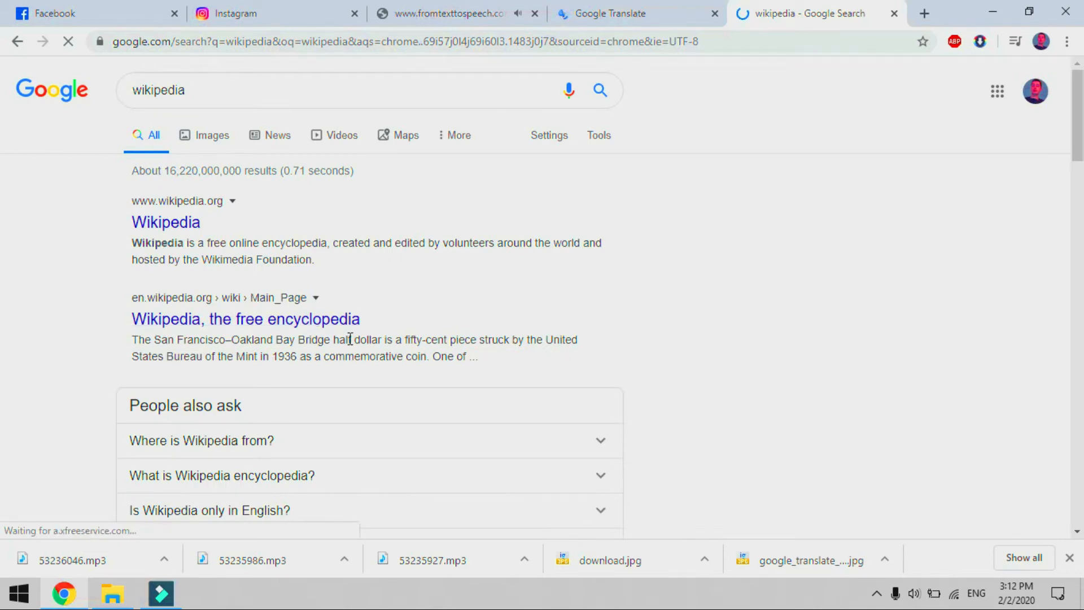
{"action": "right_click", "coordinate": [352, 347]}
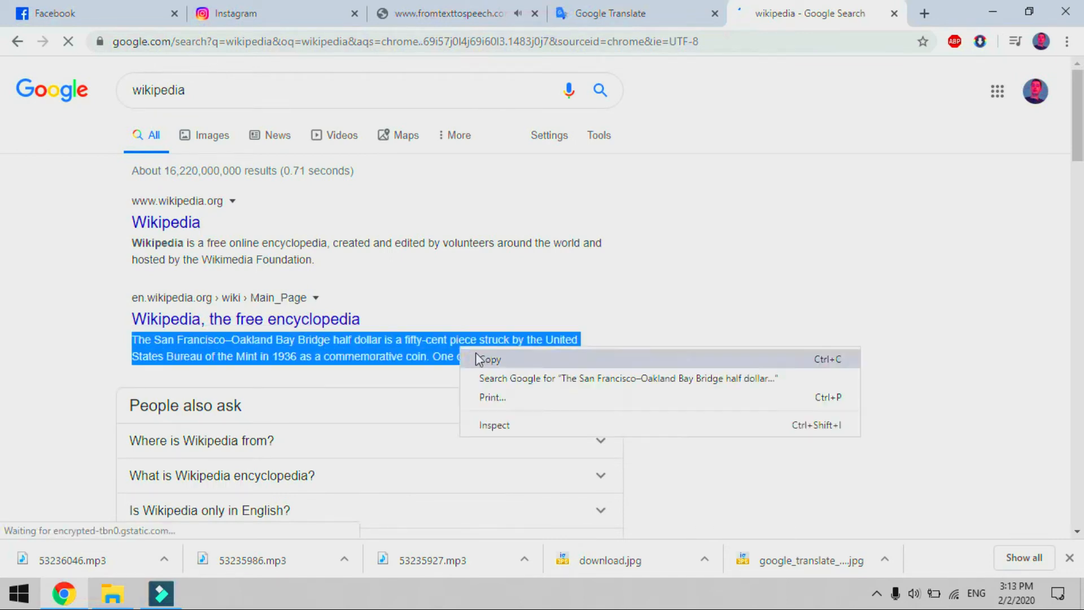
Paste the Bay Bridge half dollar passage into Google Translate and render it in Macedonian after Spanish.
{"action": "left_click", "coordinate": [614, 13]}
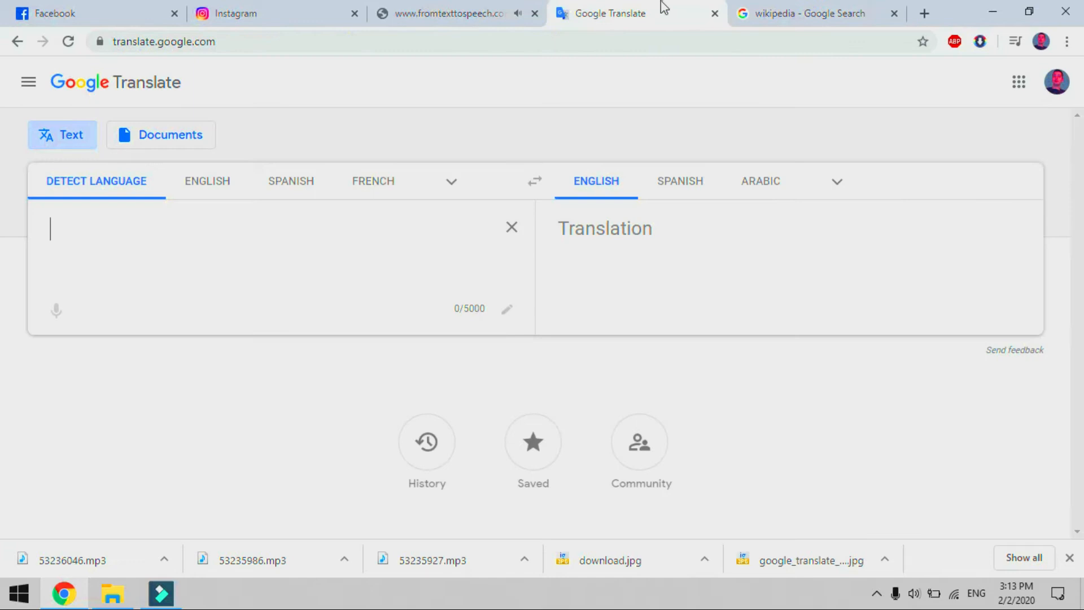
{"action": "left_click", "coordinate": [816, 14]}
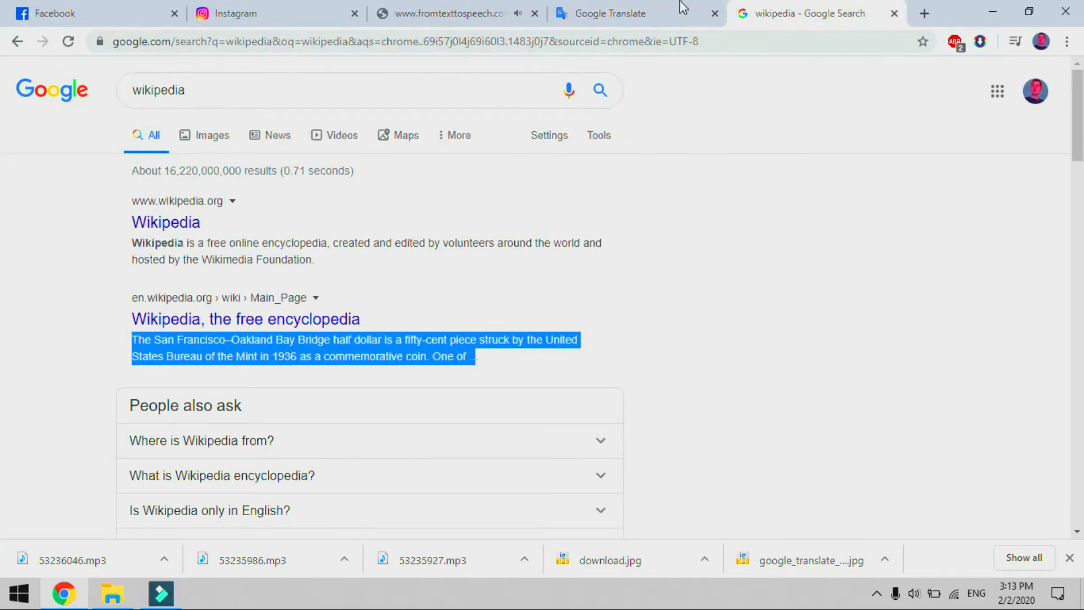
{"action": "left_click", "coordinate": [611, 14]}
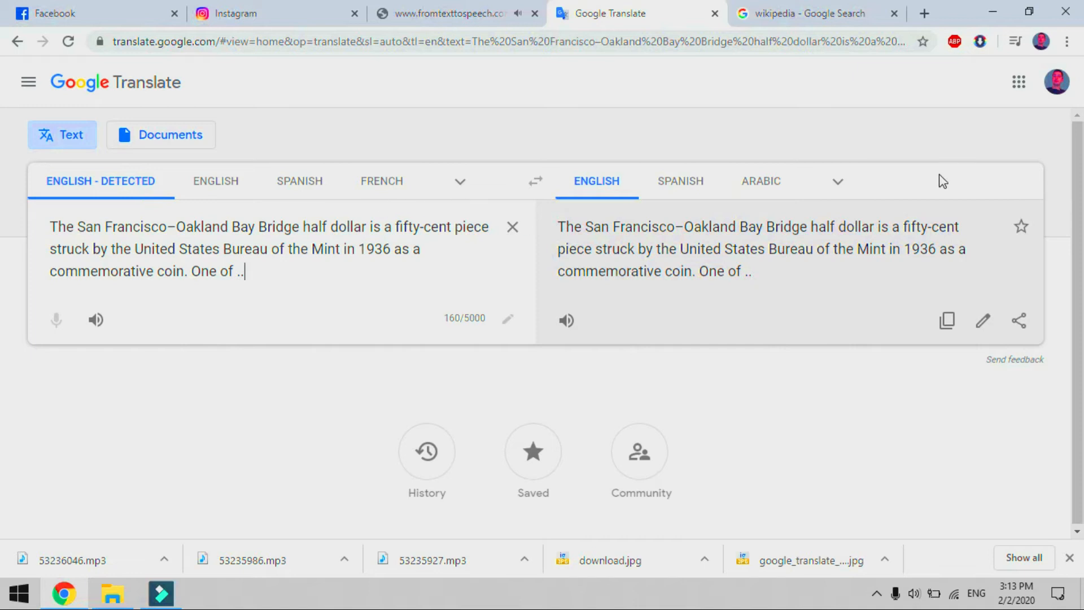
{"action": "mouse_move", "coordinate": [710, 192]}
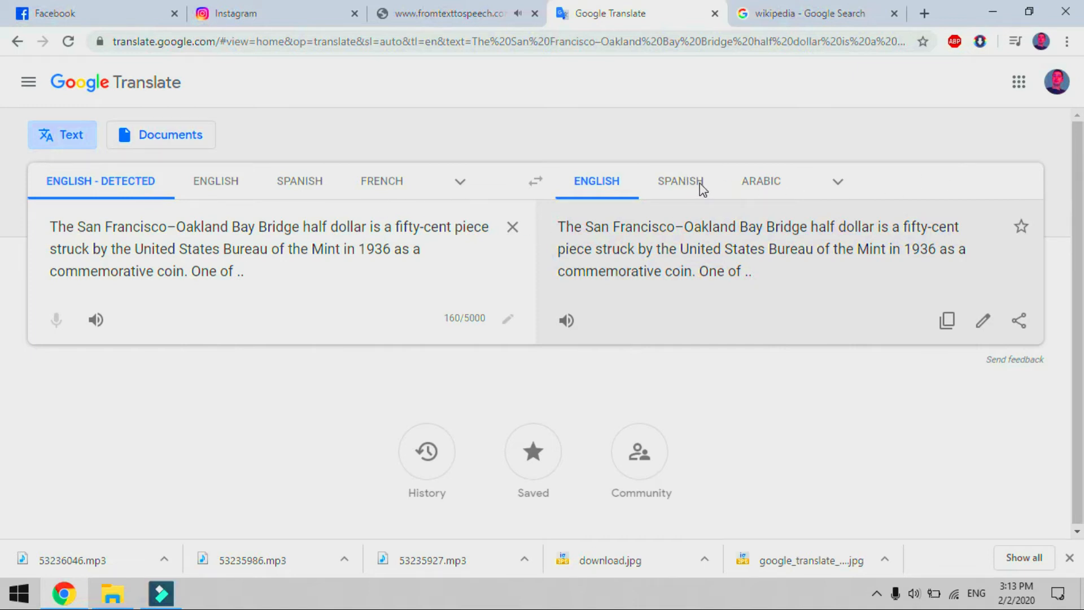
{"action": "left_click", "coordinate": [680, 181]}
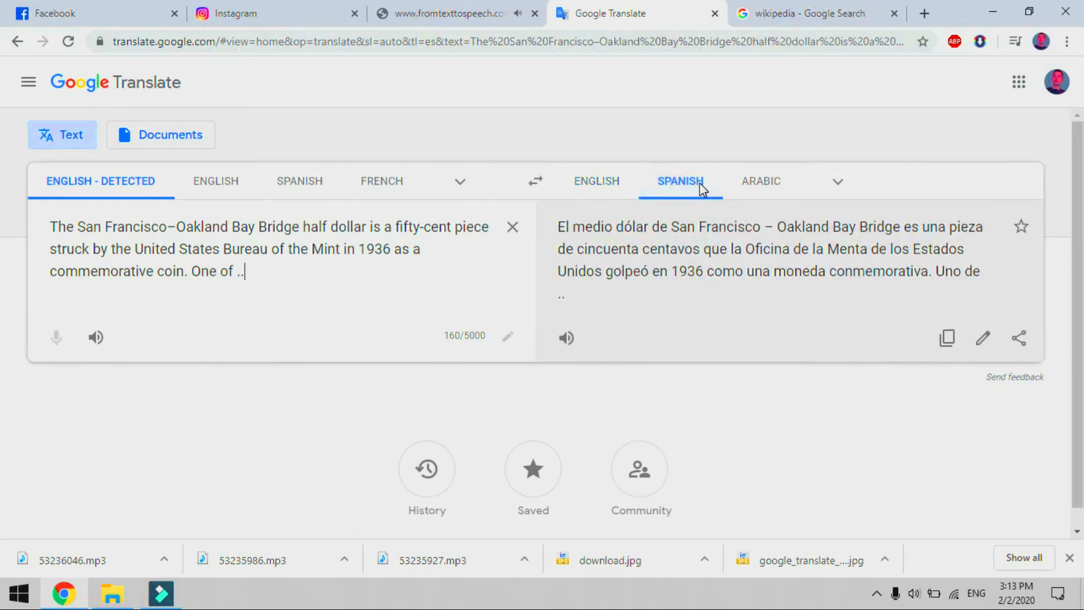
{"action": "left_click", "coordinate": [839, 181]}
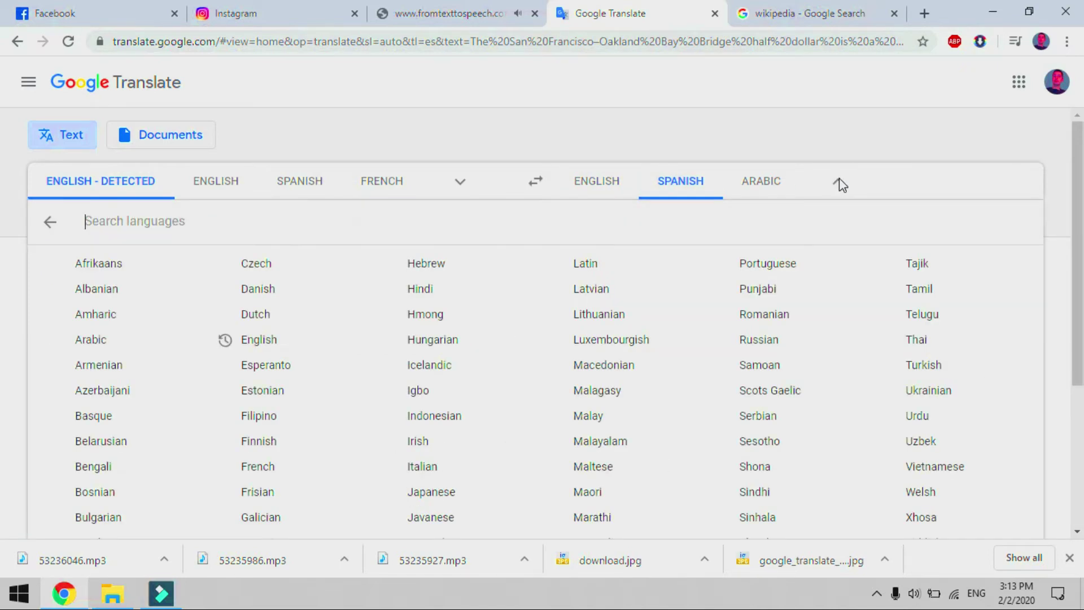
{"action": "mouse_move", "coordinate": [612, 389]}
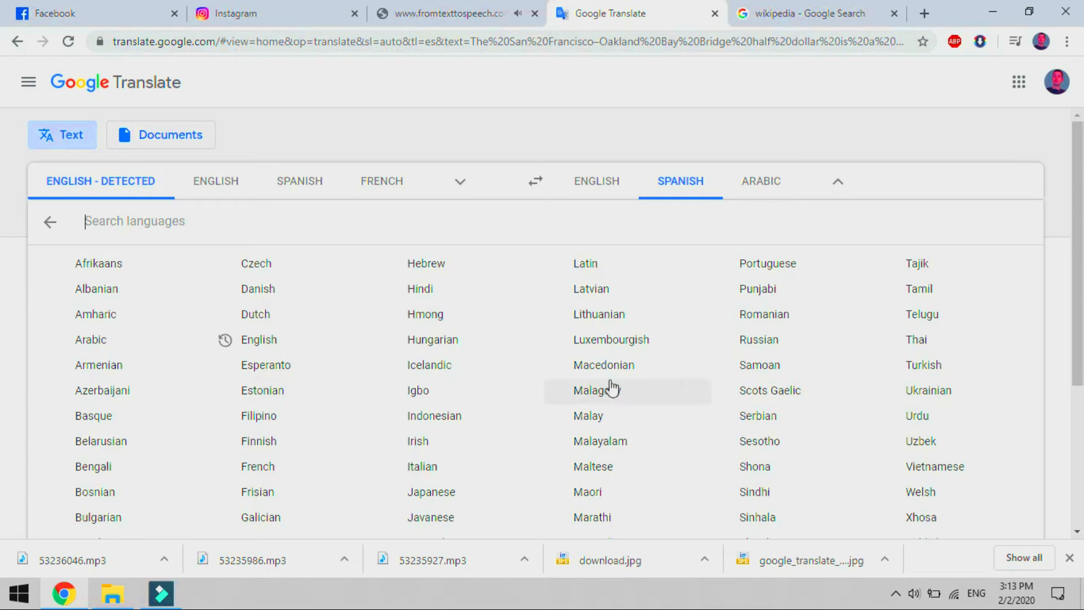
{"action": "left_click", "coordinate": [604, 365]}
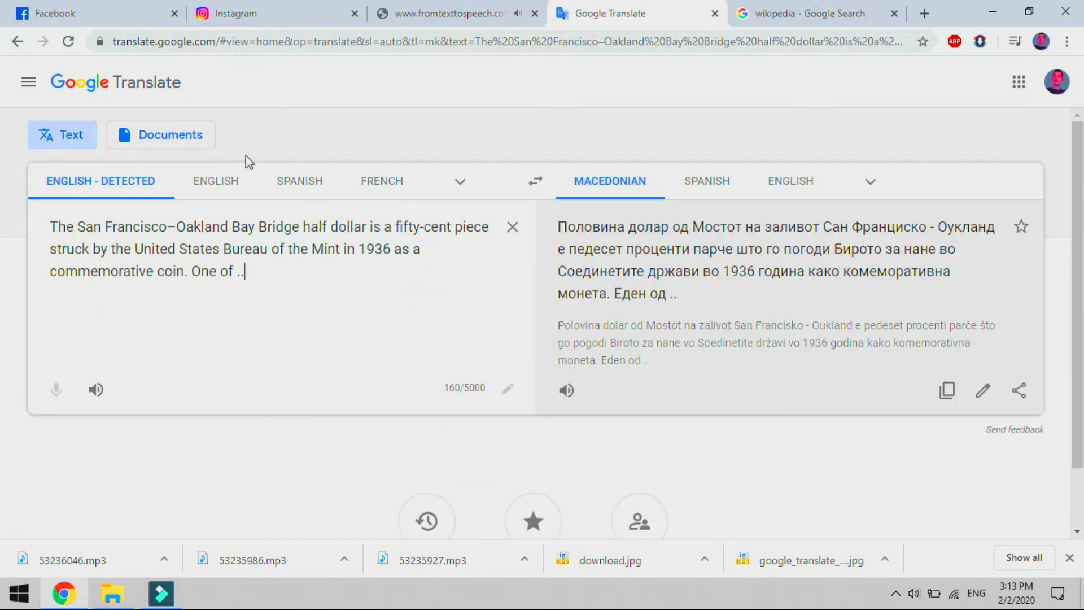
Switch to Documents, search 'computer networks word', open the Computer Hope result and reach for the Start menu.
{"action": "left_click", "coordinate": [160, 134]}
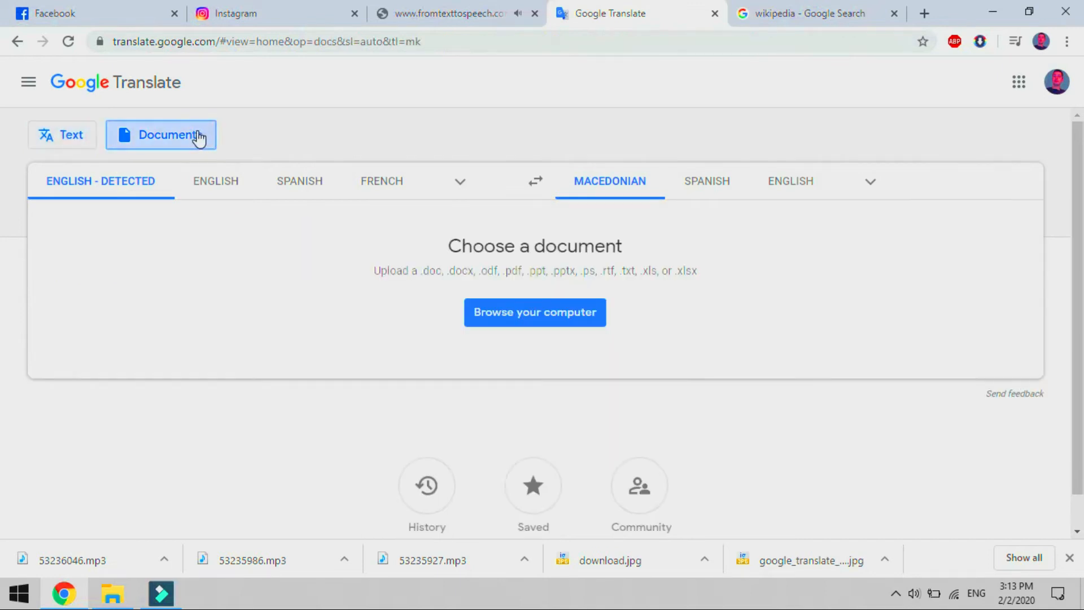
{"action": "mouse_move", "coordinate": [925, 13]}
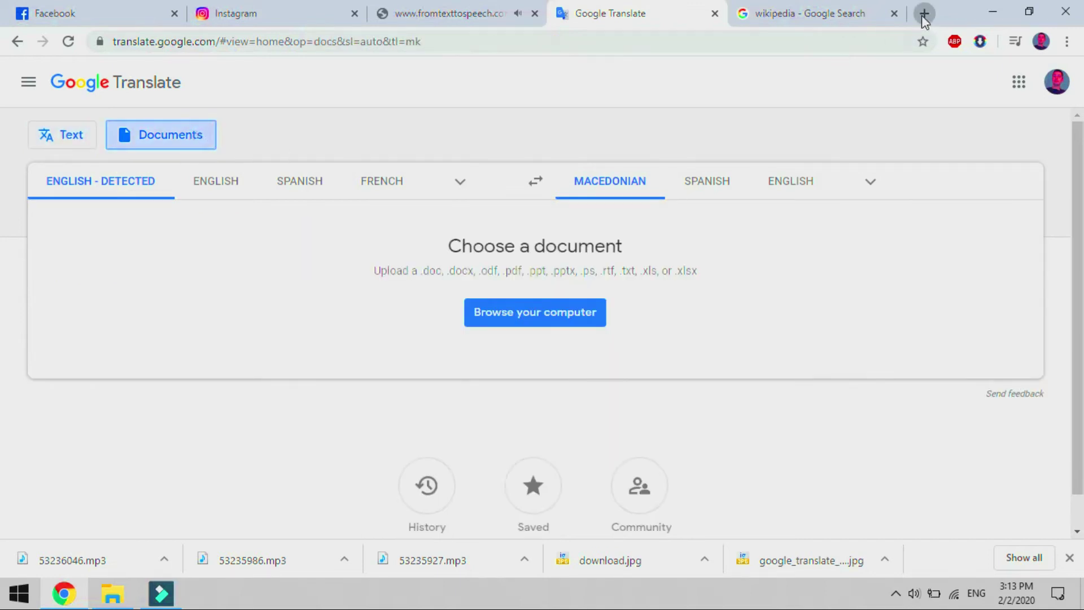
{"action": "type", "text": "computer net"}
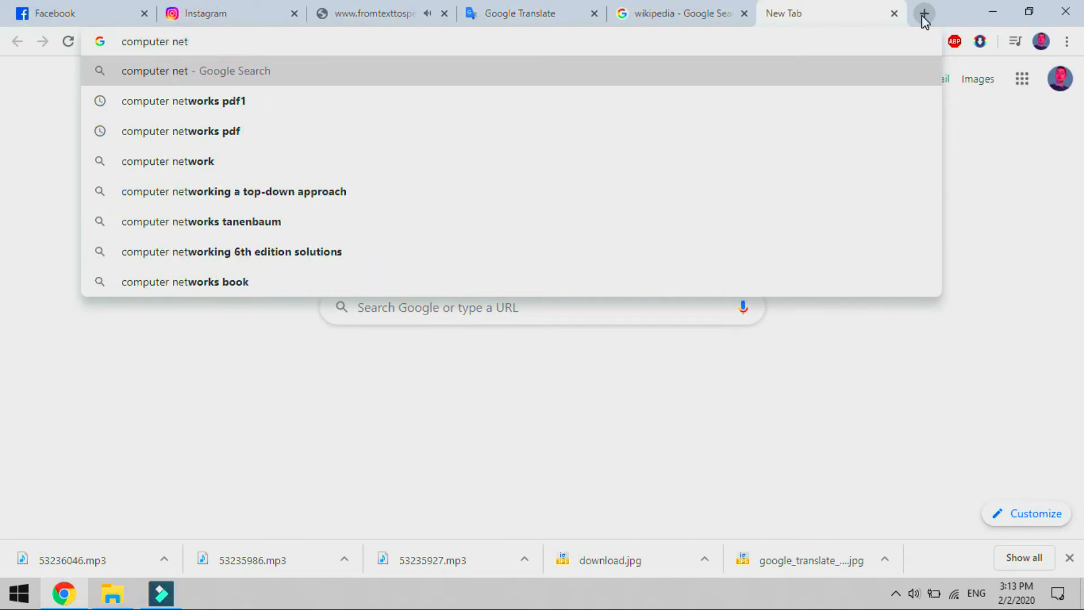
{"action": "type", "text": "works wor"}
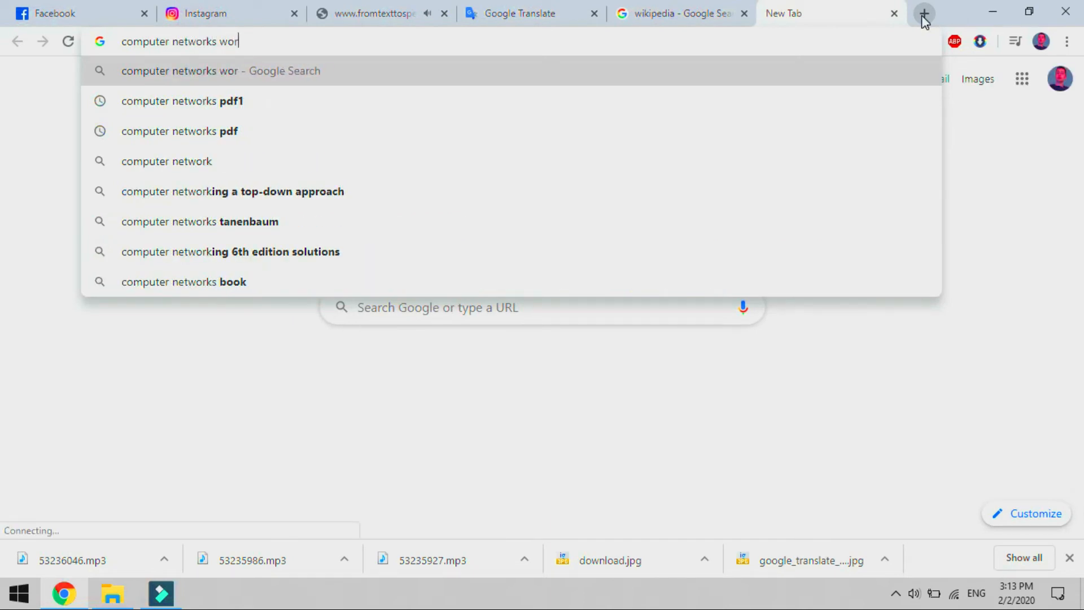
{"action": "key", "text": "Return"}
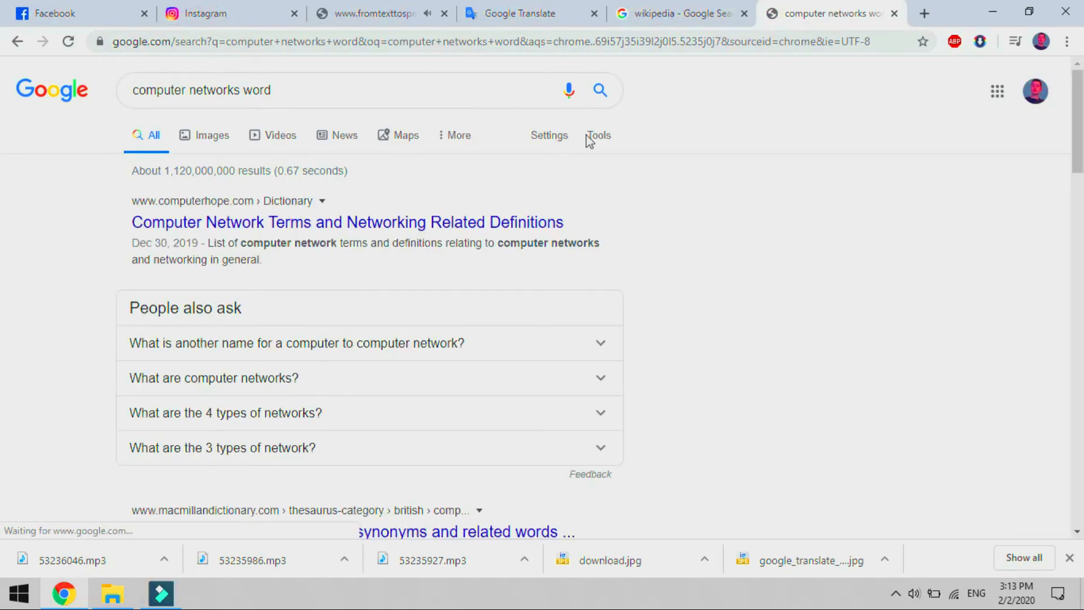
{"action": "left_click", "coordinate": [347, 222]}
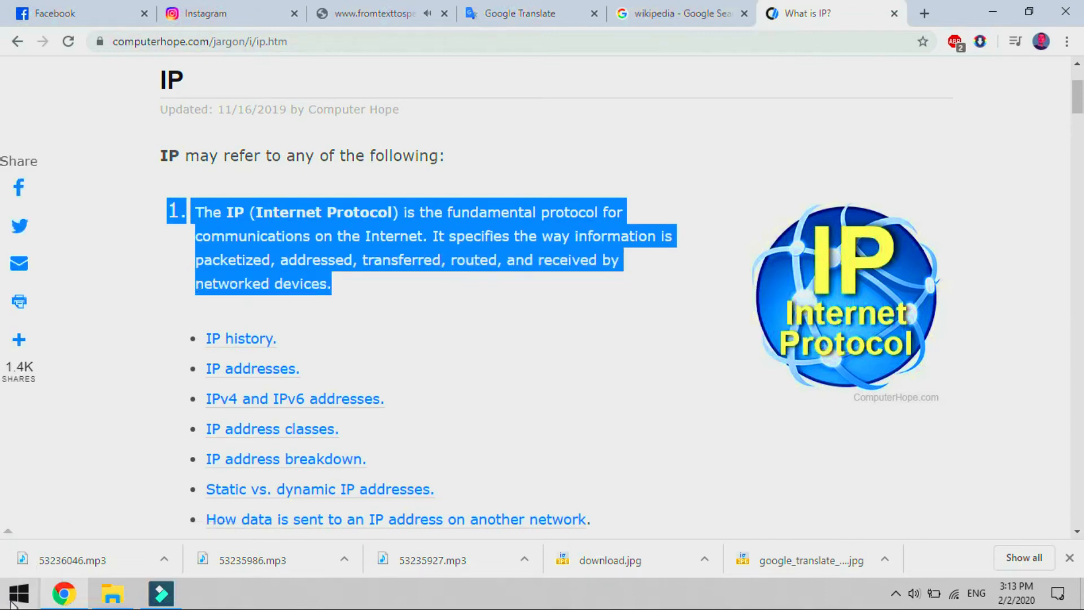
{"action": "left_click", "coordinate": [14, 593]}
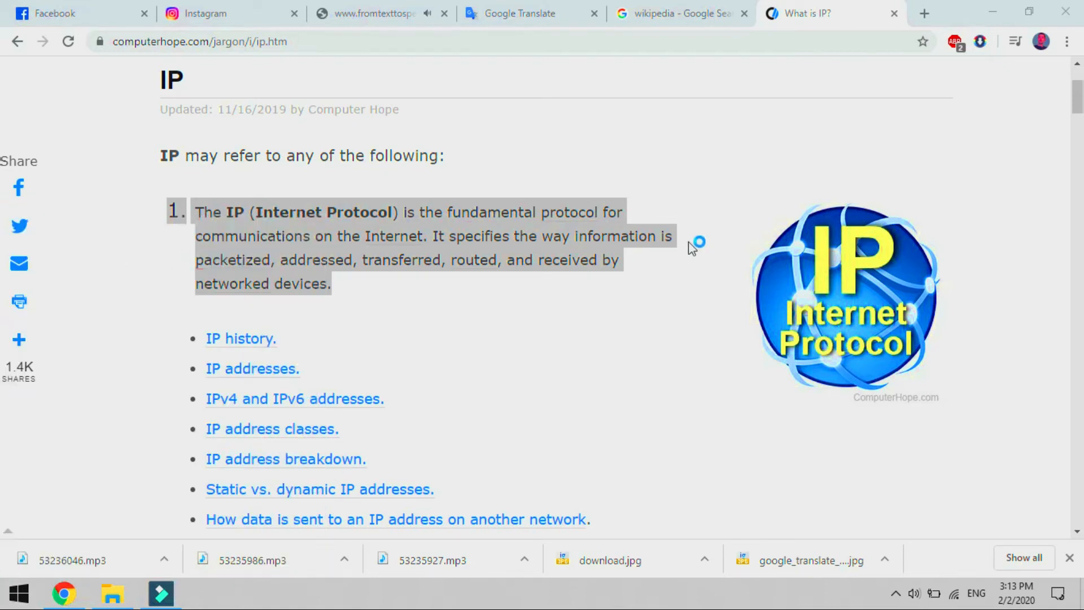
{"action": "mouse_move", "coordinate": [857, 19]}
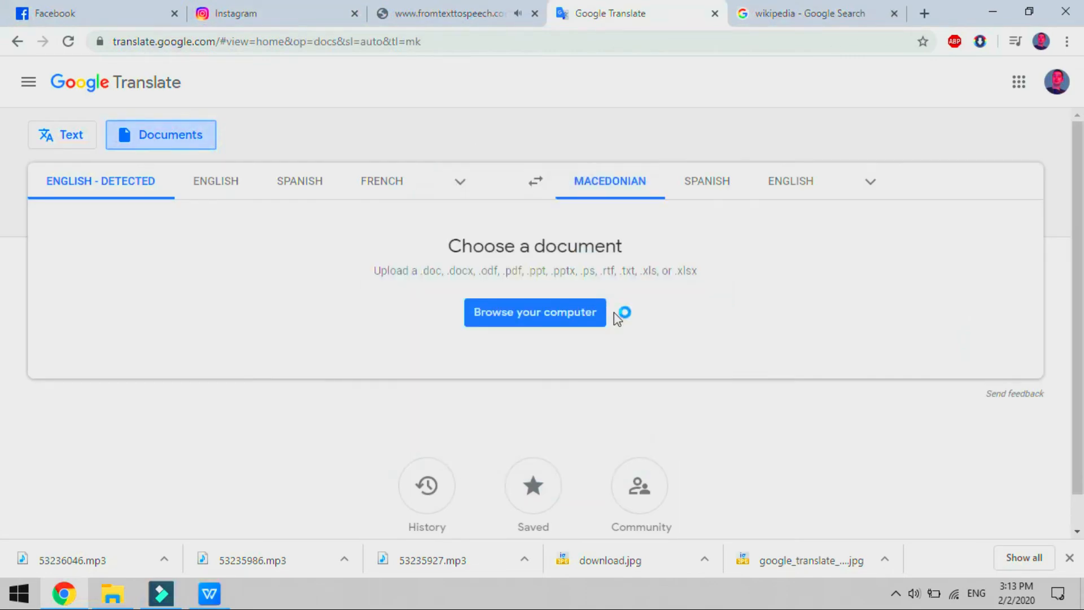
{"action": "mouse_move", "coordinate": [400, 536]}
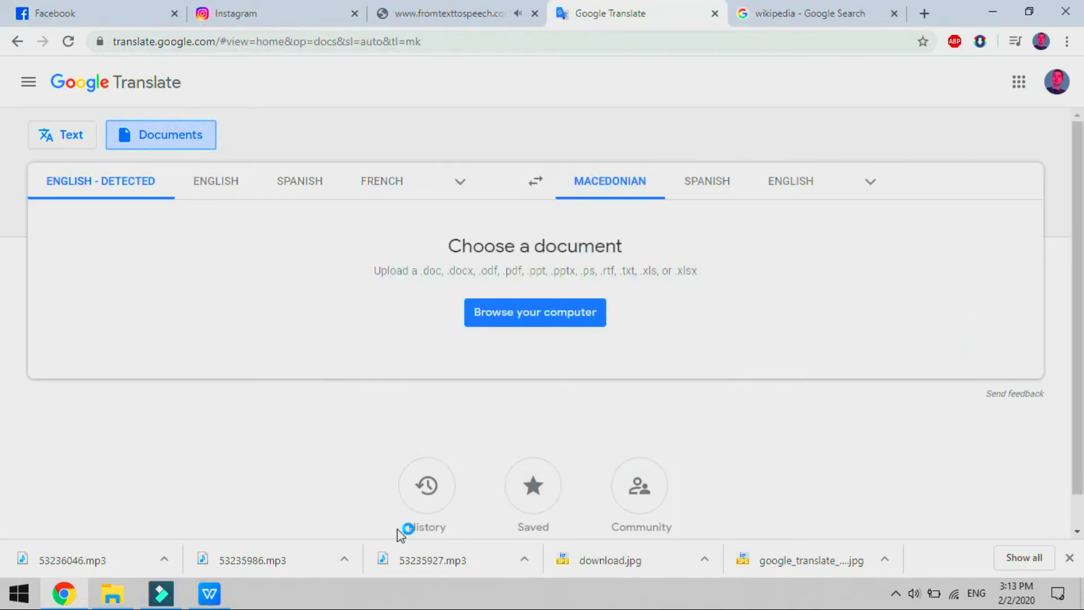
Switch to WPS Office and start a new blank Document from the templates screen.
{"action": "left_click", "coordinate": [209, 593]}
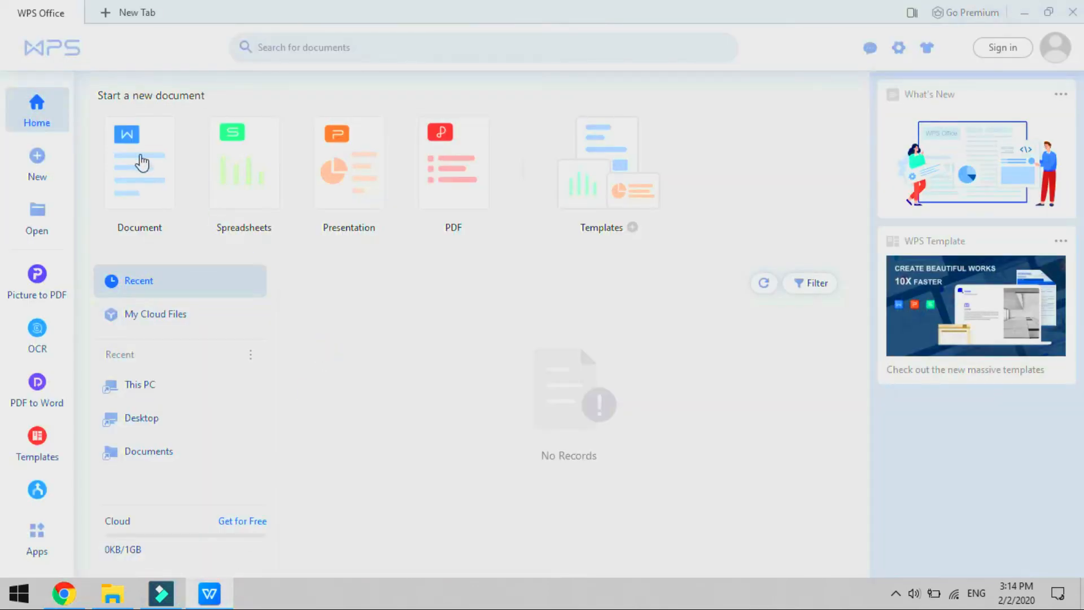
{"action": "mouse_move", "coordinate": [36, 164]}
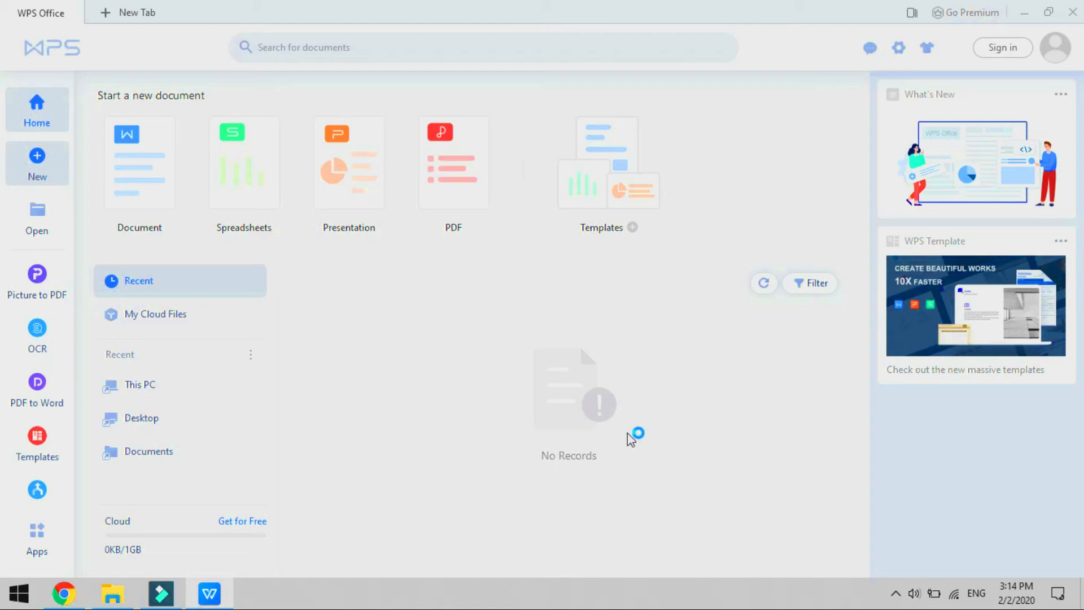
{"action": "mouse_move", "coordinate": [631, 440]}
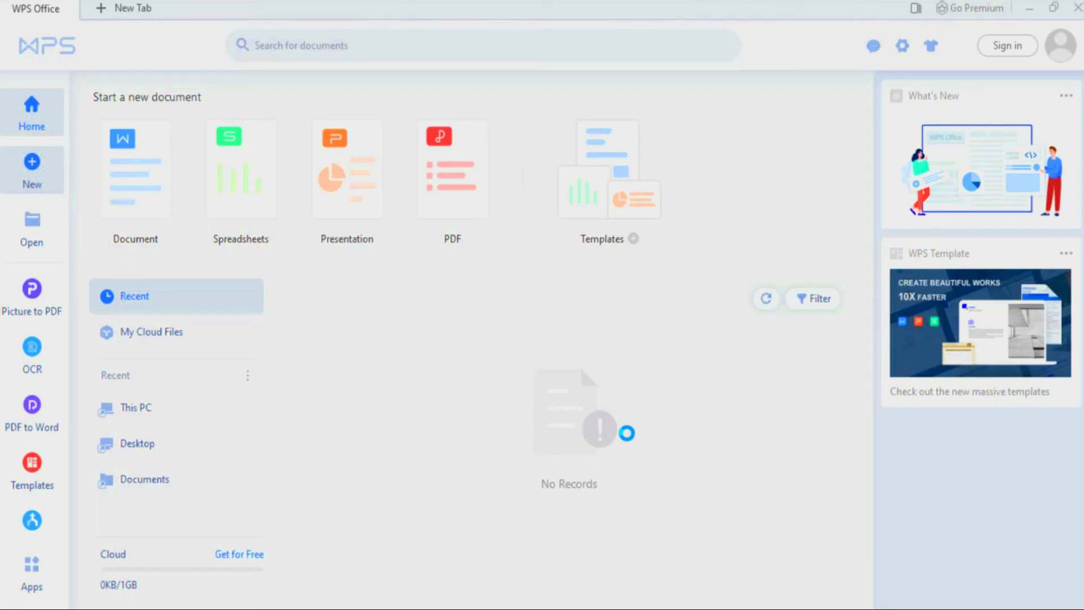
{"action": "left_click", "coordinate": [32, 169]}
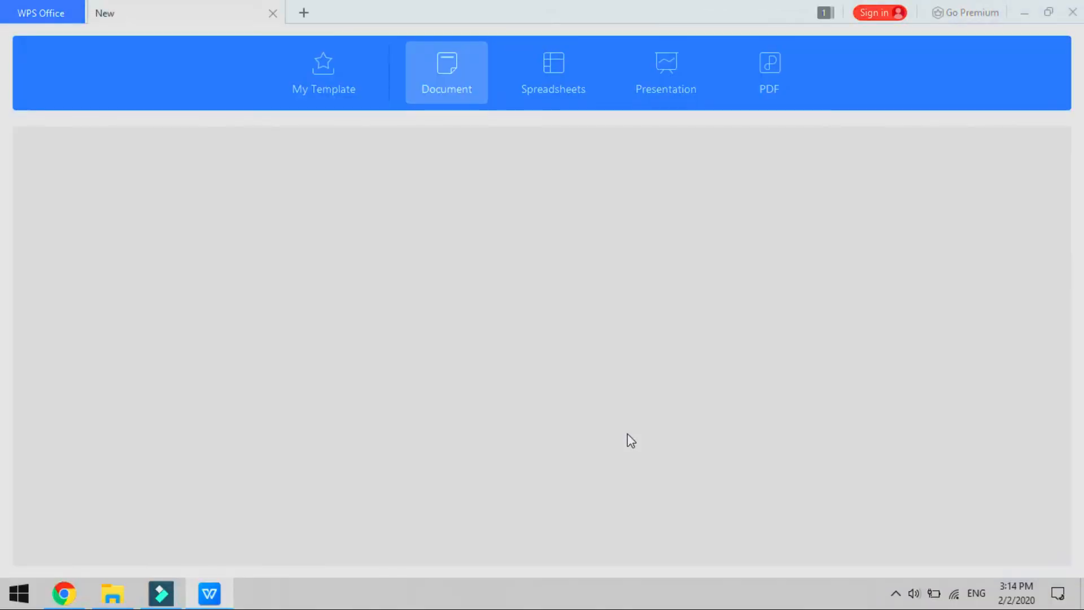
{"action": "mouse_move", "coordinate": [426, 137]}
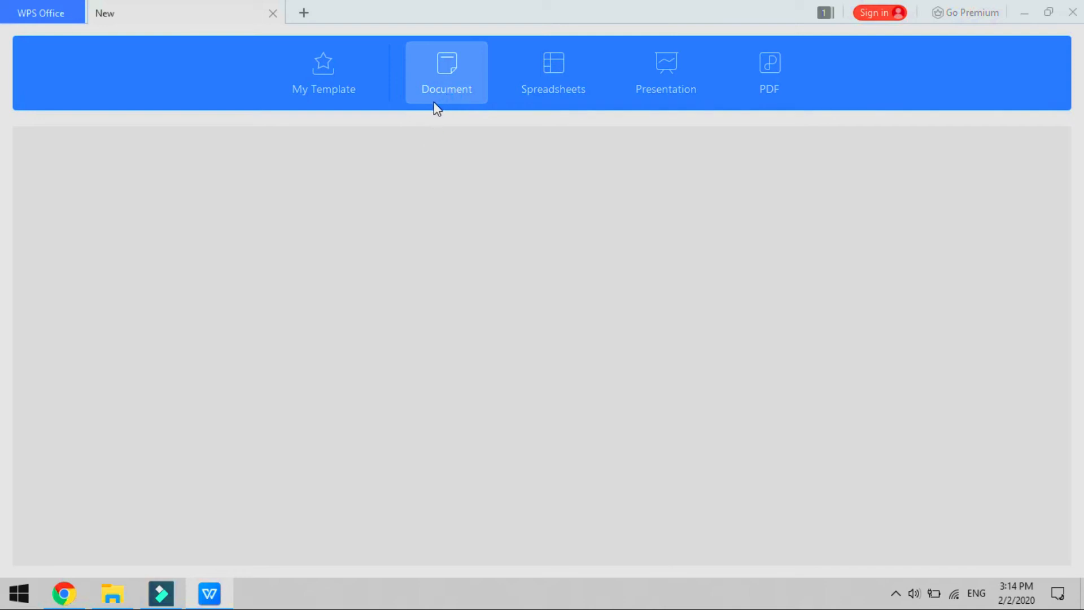
{"action": "left_click", "coordinate": [446, 72]}
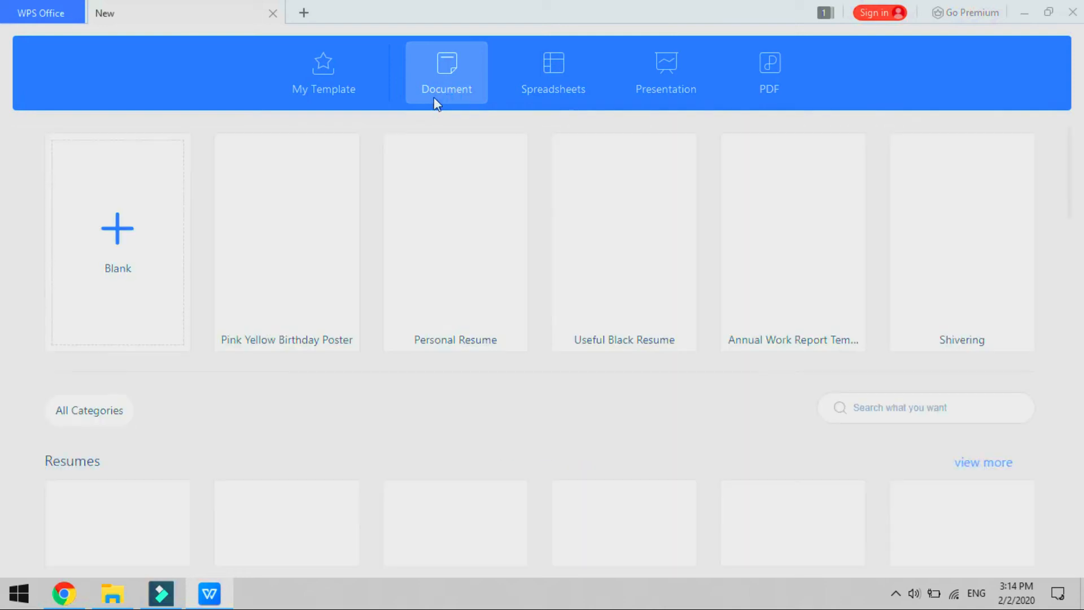
{"action": "left_click", "coordinate": [117, 242]}
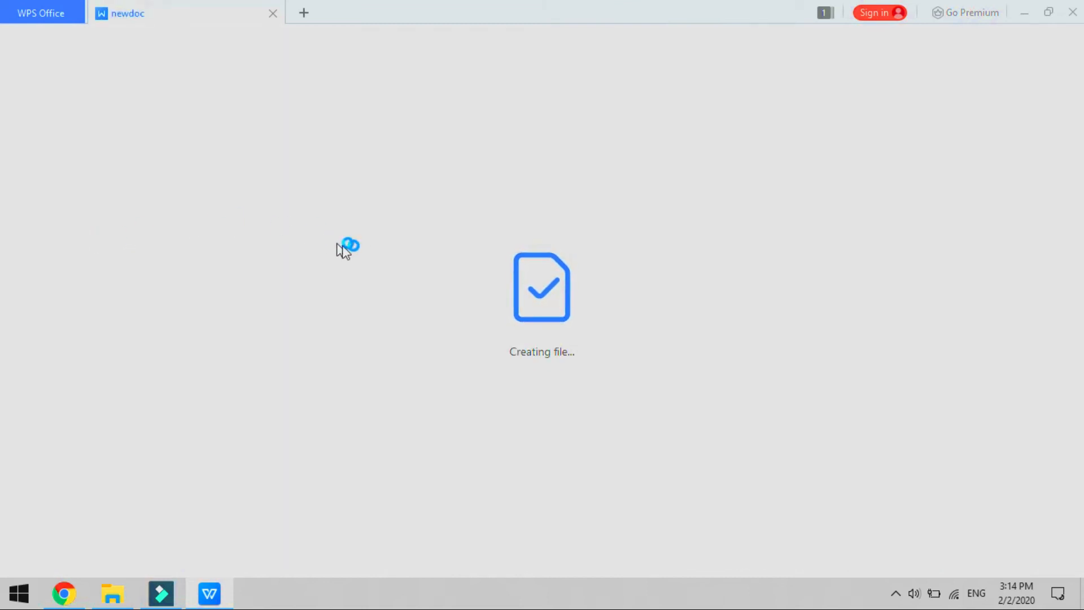
{"action": "mouse_move", "coordinate": [325, 275]}
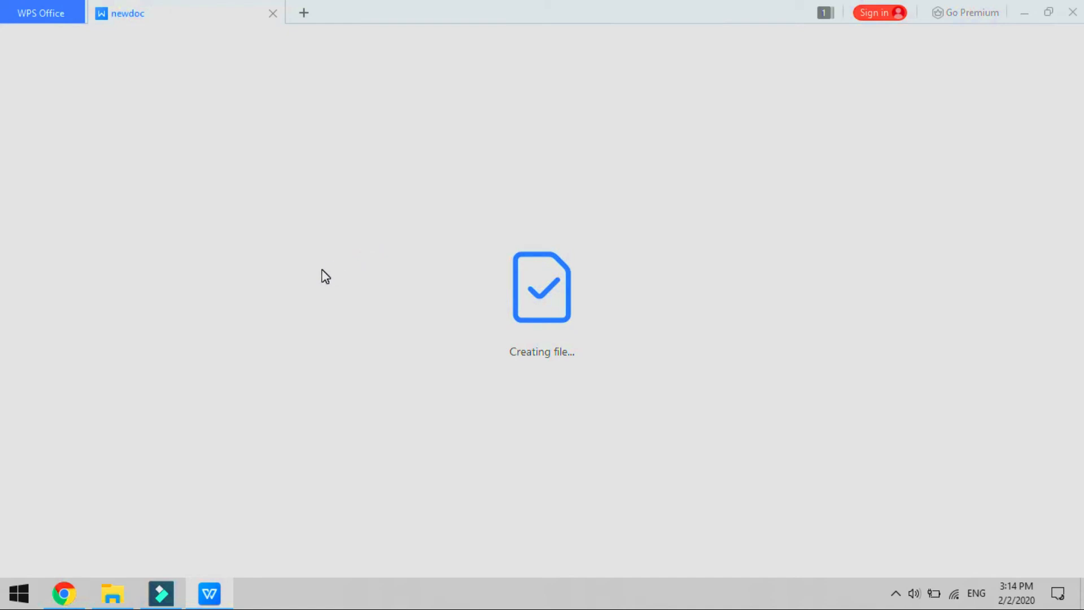